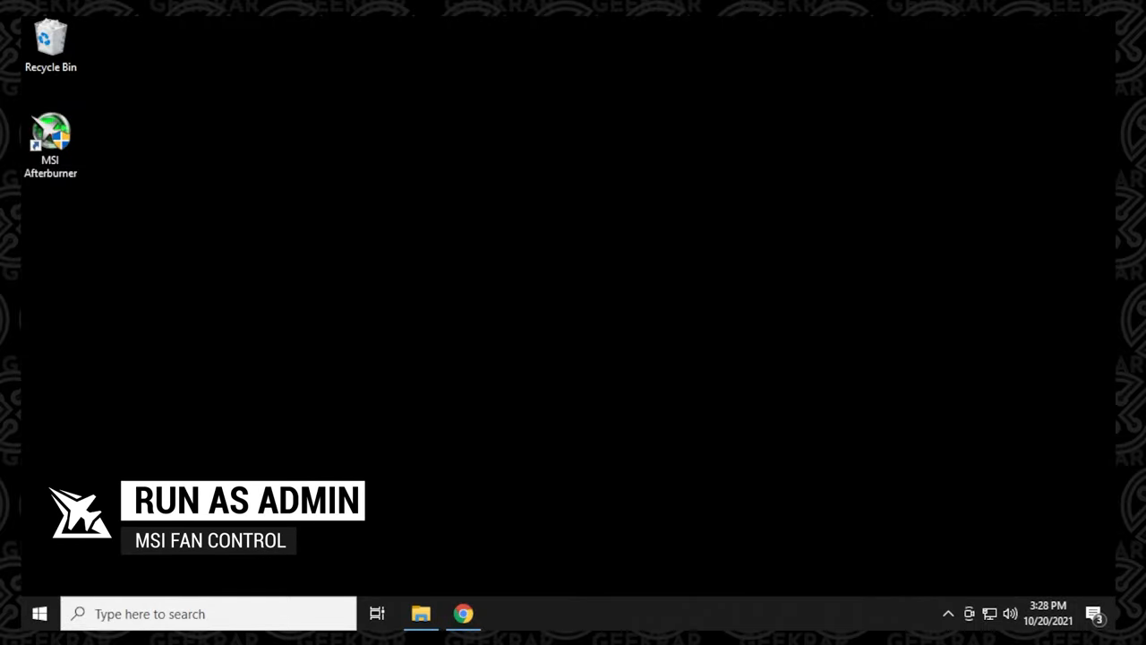
Launch MSI Afterburner as administrator from its desktop shortcut.
right_click(50, 144)
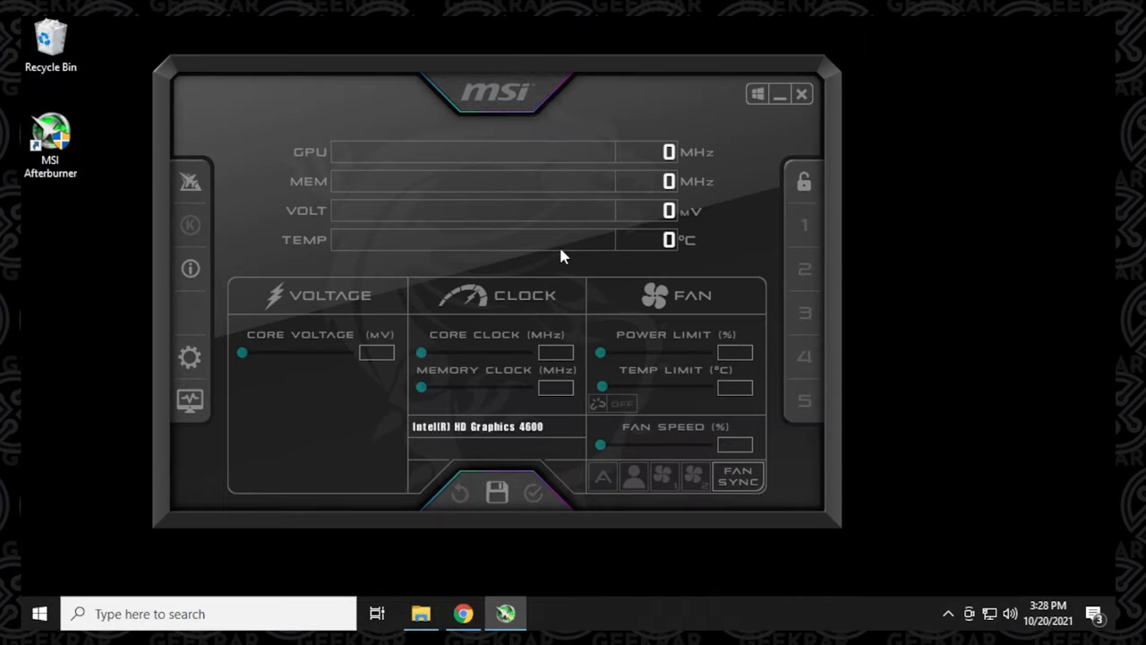
Manually set the GPU fan to 68 then 52 percent, then return it to automatic.
drag(498, 93, 587, 95)
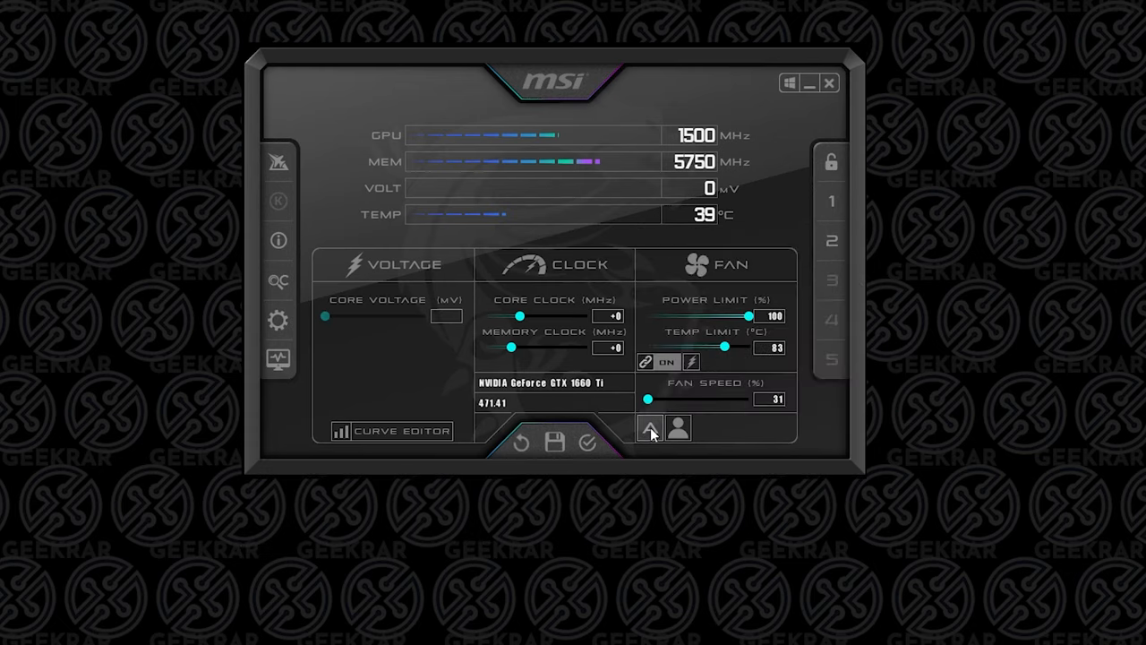
mouse_move(649, 397)
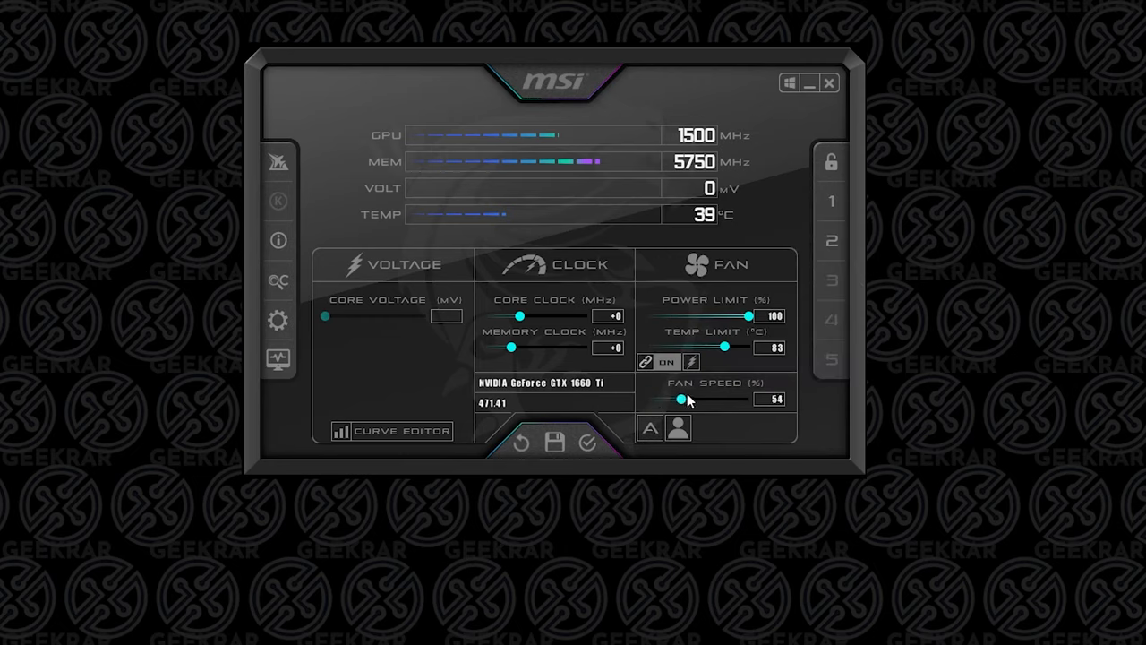
drag(678, 400, 701, 400)
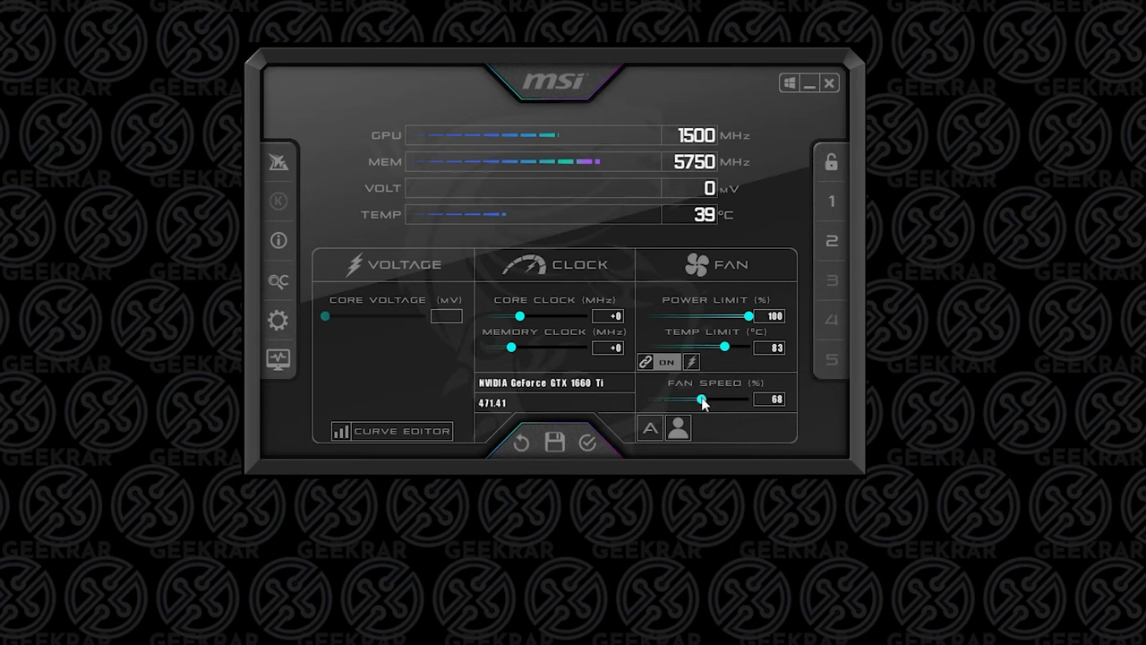
drag(702, 401, 674, 402)
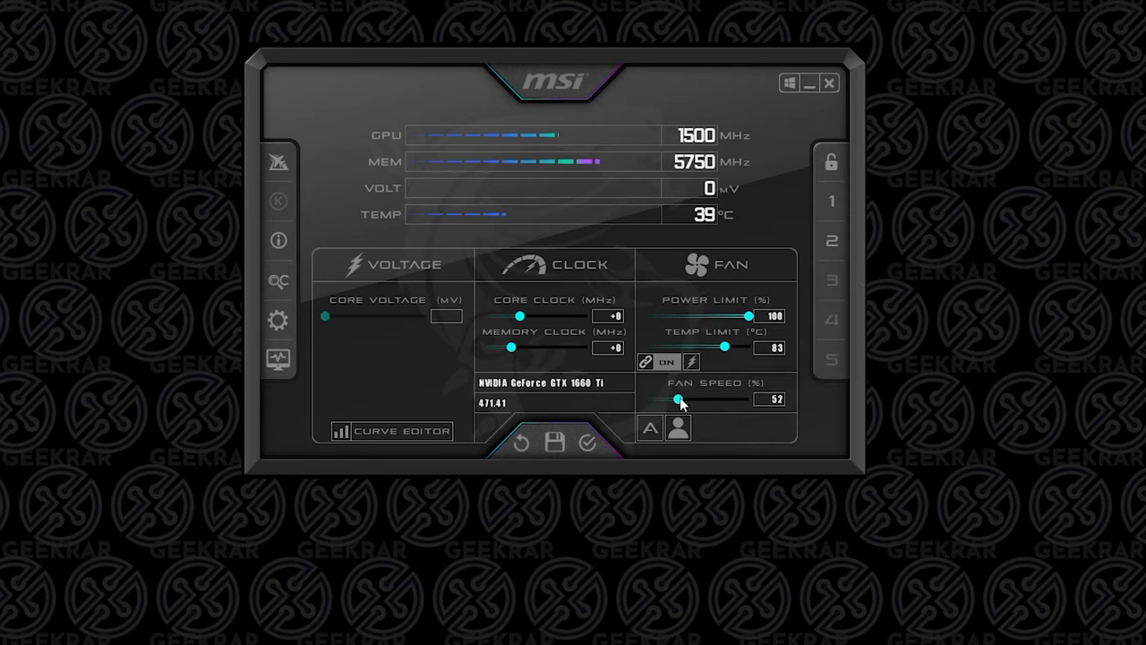
drag(677, 397, 647, 398)
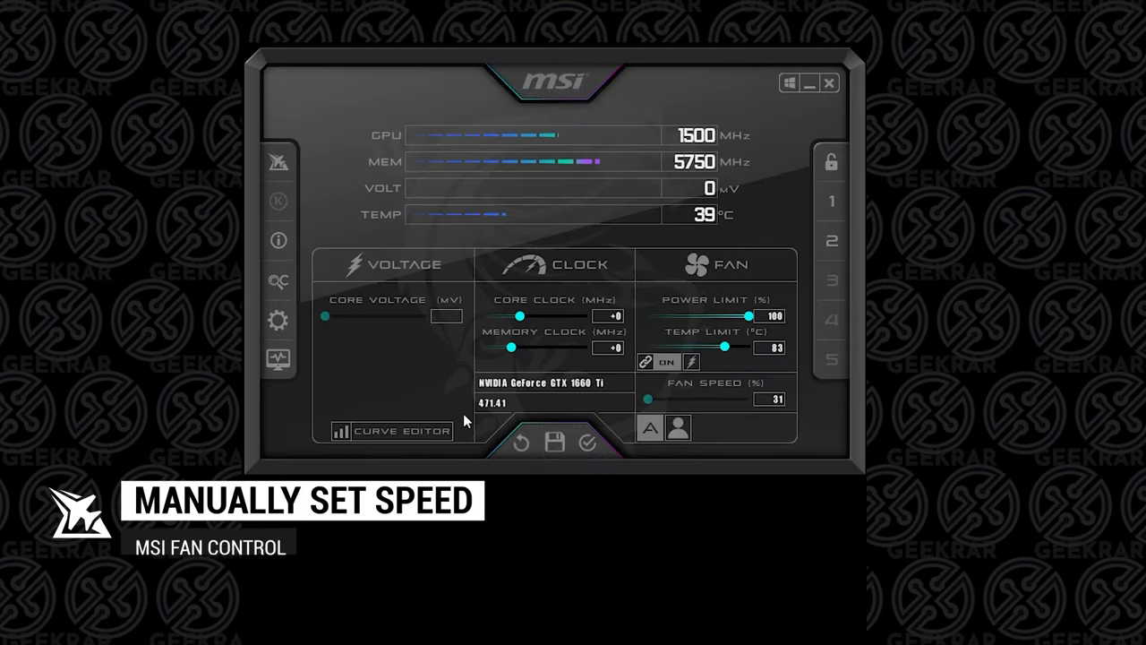
Enable user-defined software automatic fan control in the Fan settings, then close Afterburner.
click(280, 319)
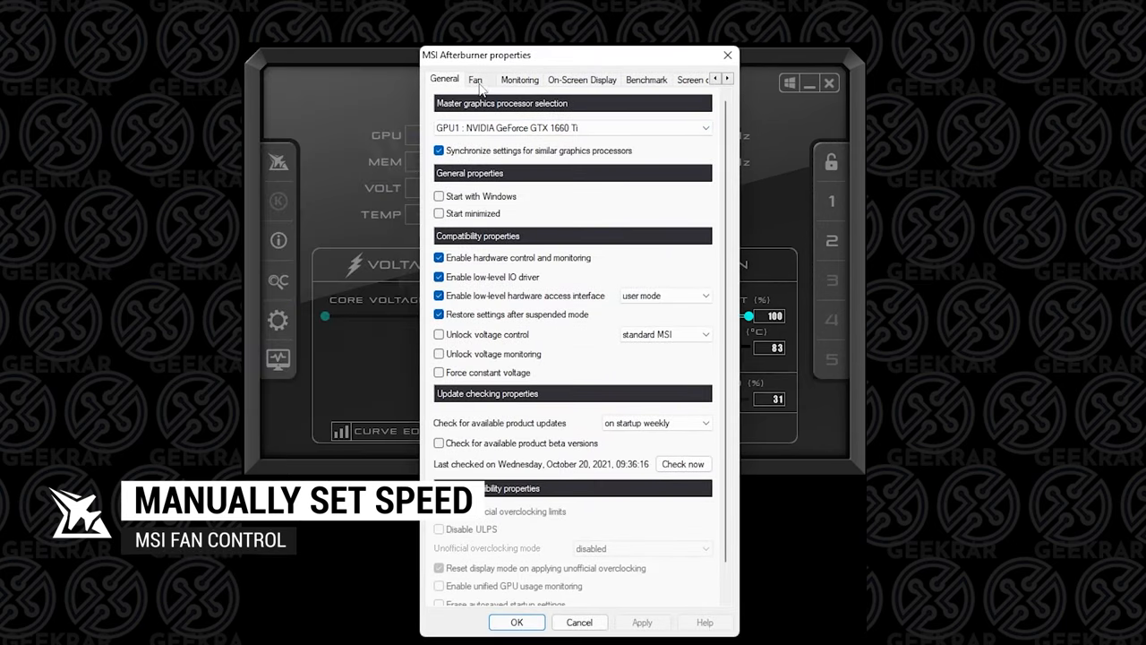
click(474, 79)
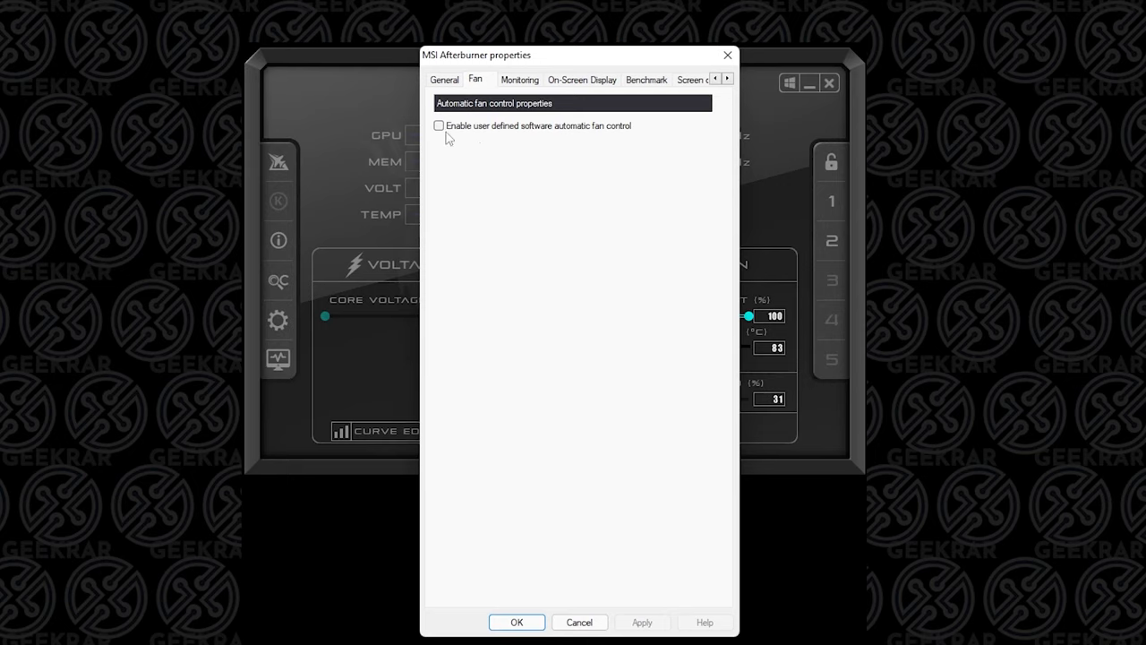
click(438, 125)
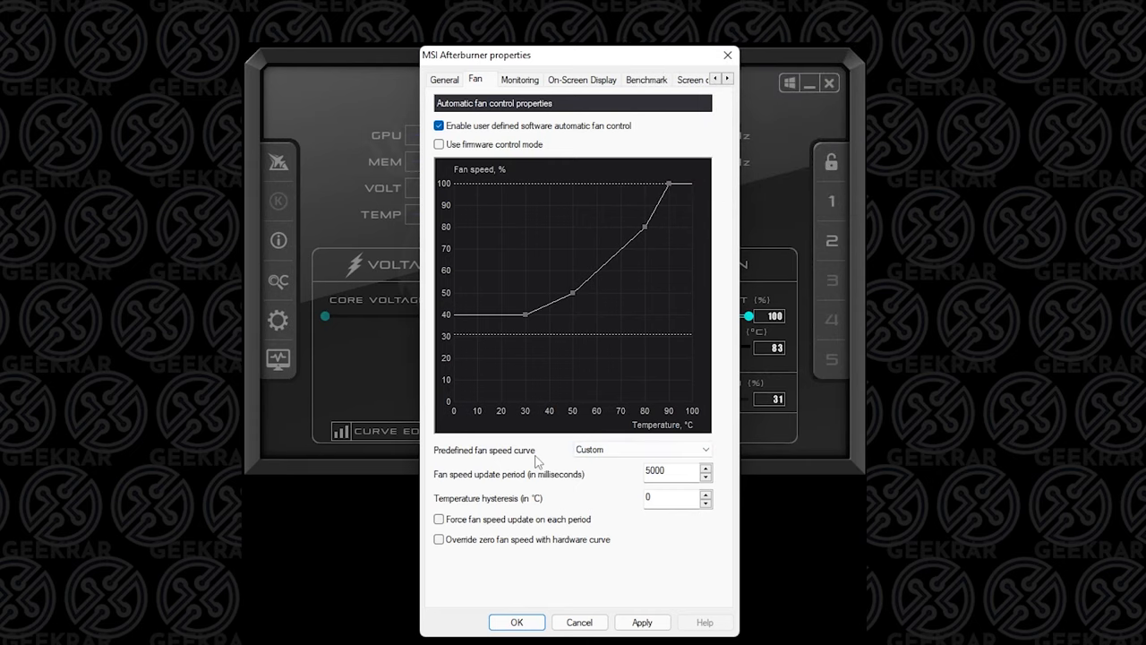
click(642, 624)
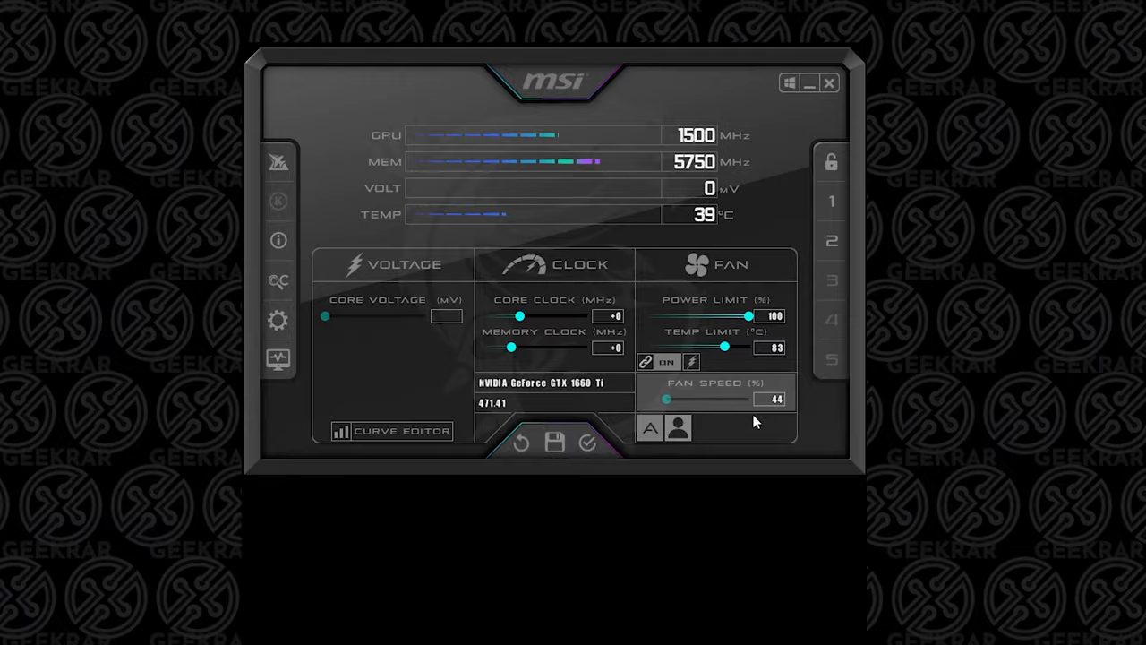
click(827, 82)
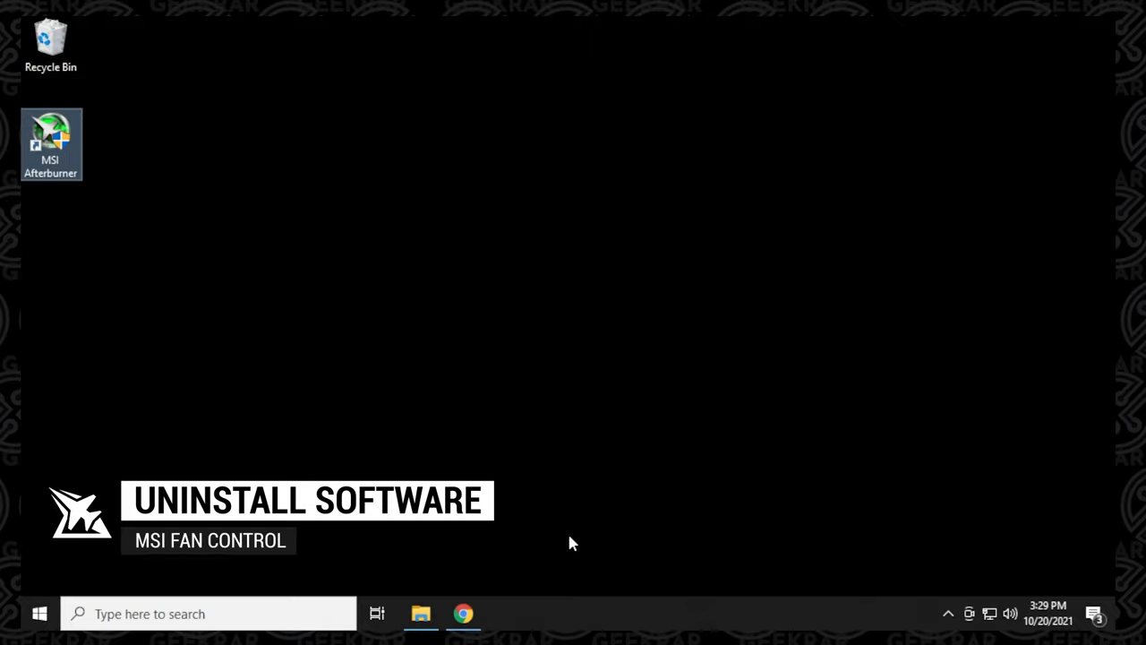
Bring up the Guru3D DDU 18.0.4.5 page and scroll to its download mirrors.
click(462, 613)
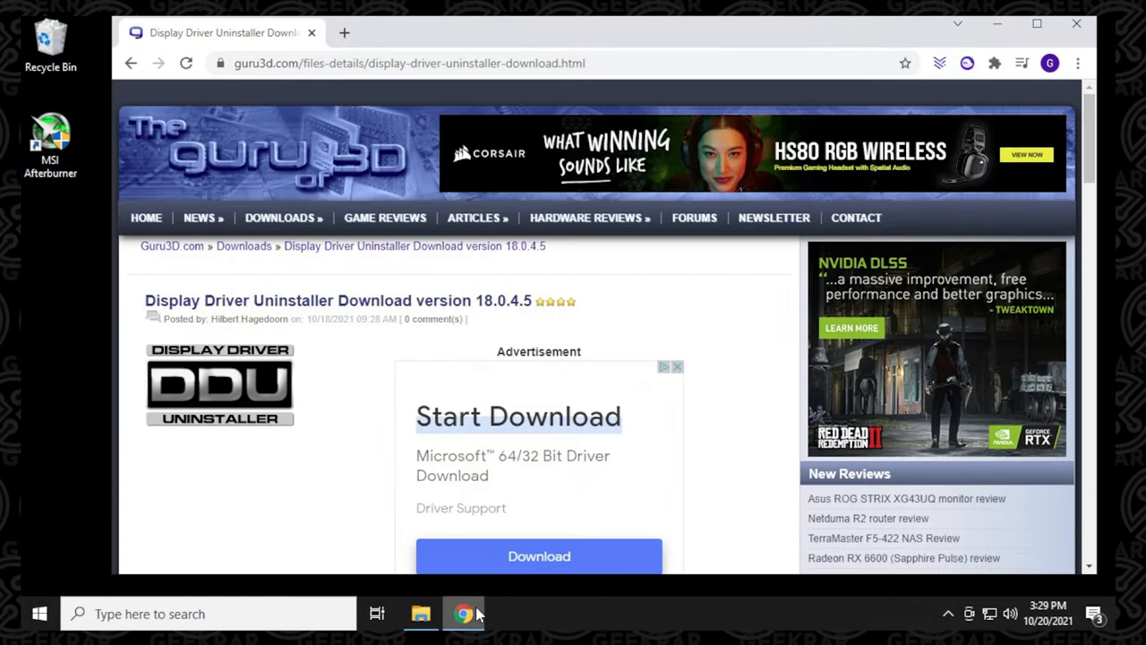
mouse_move(539, 555)
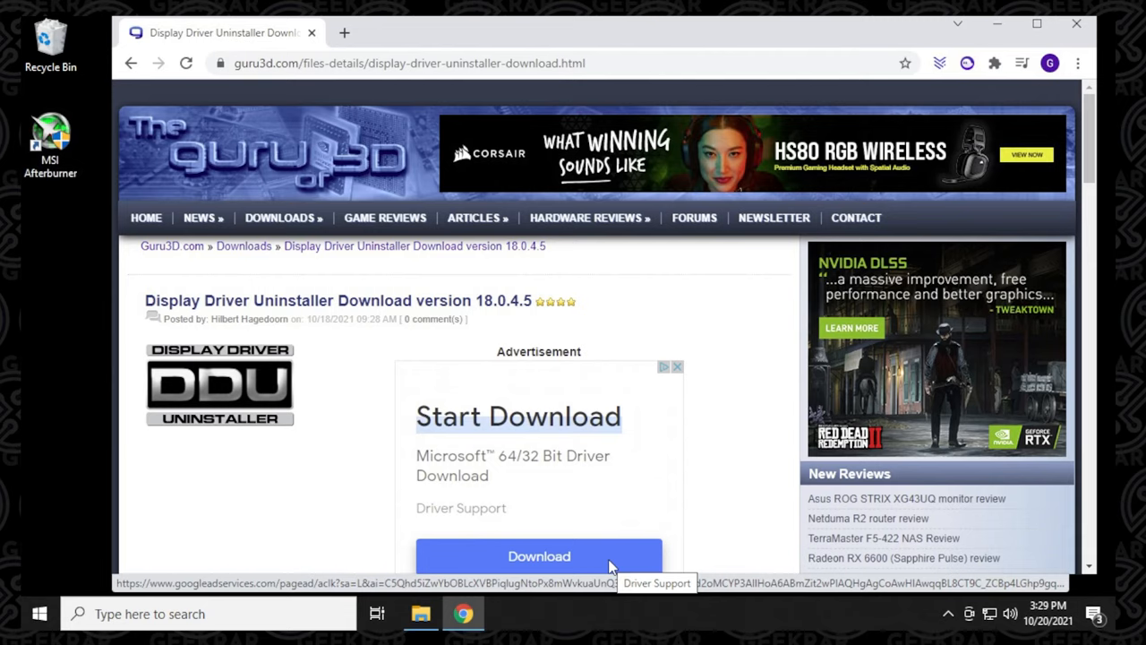
mouse_move(349, 312)
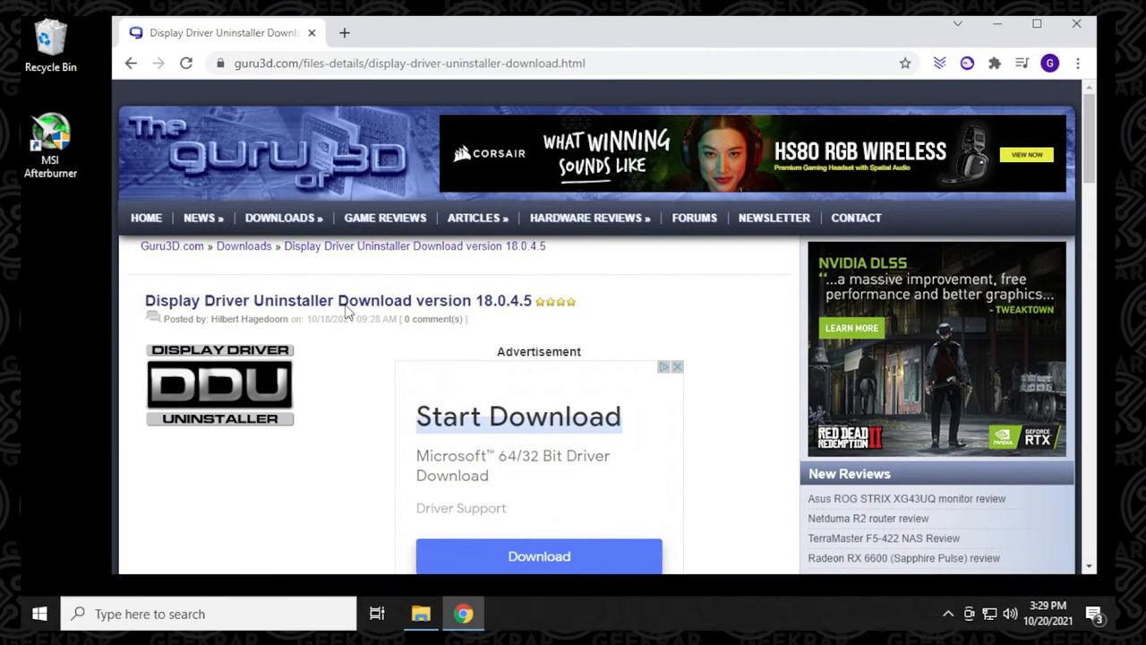
scroll(down, 3)
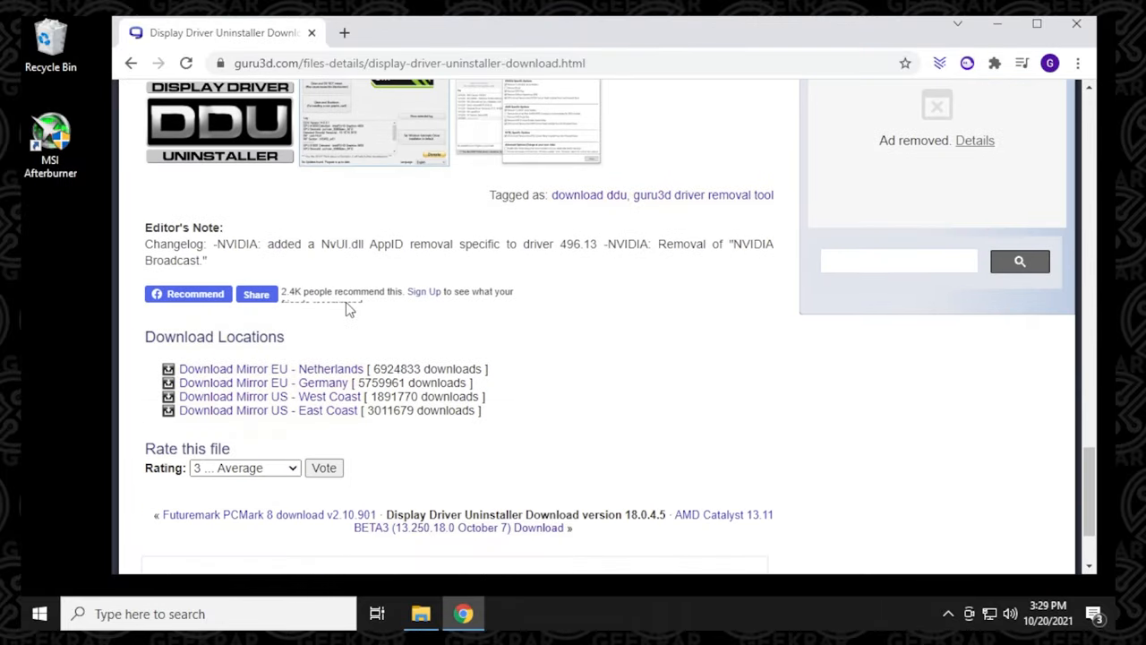
mouse_move(279, 392)
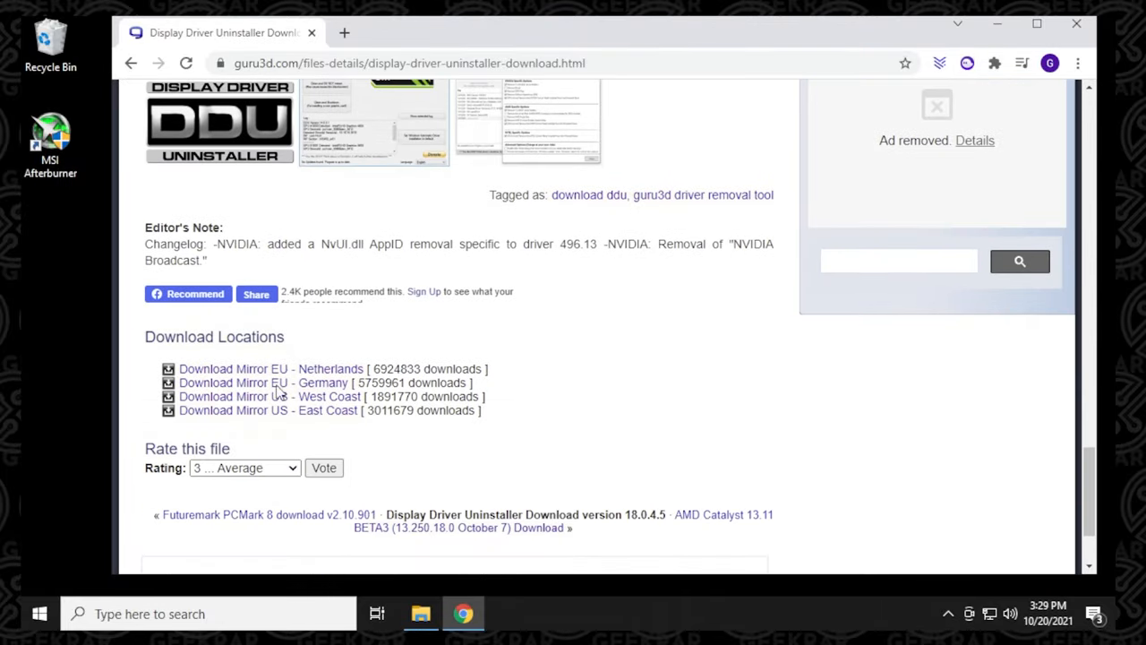
mouse_move(260, 423)
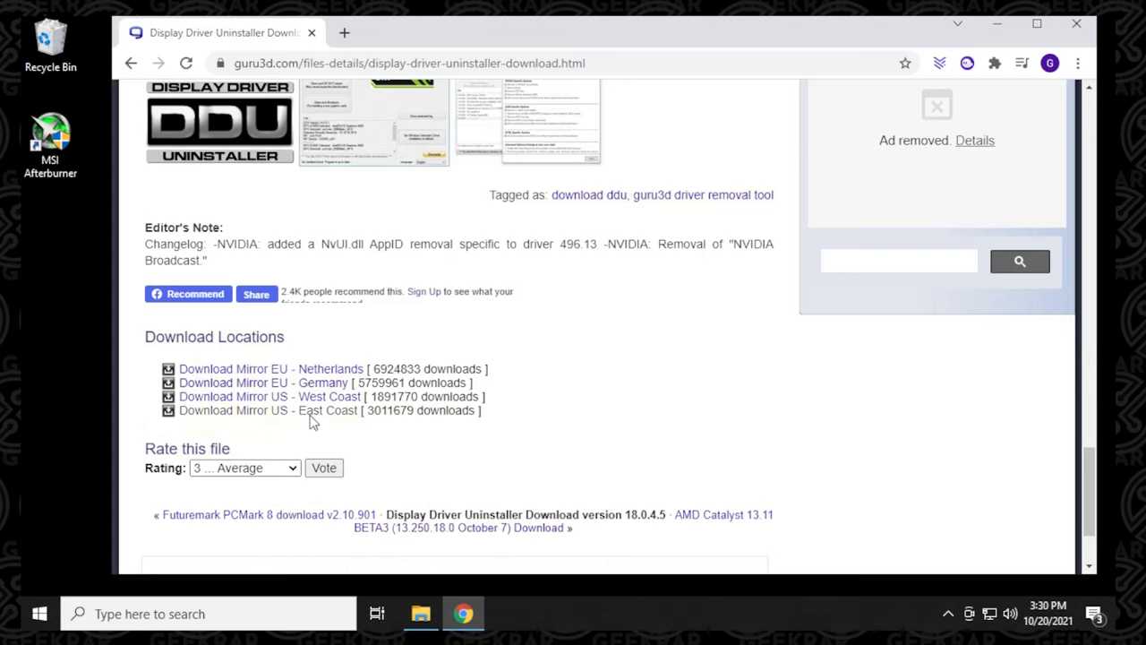
Download DDU from the US East Coast mirror and extract the zip into its suggested Downloads folder.
click(269, 411)
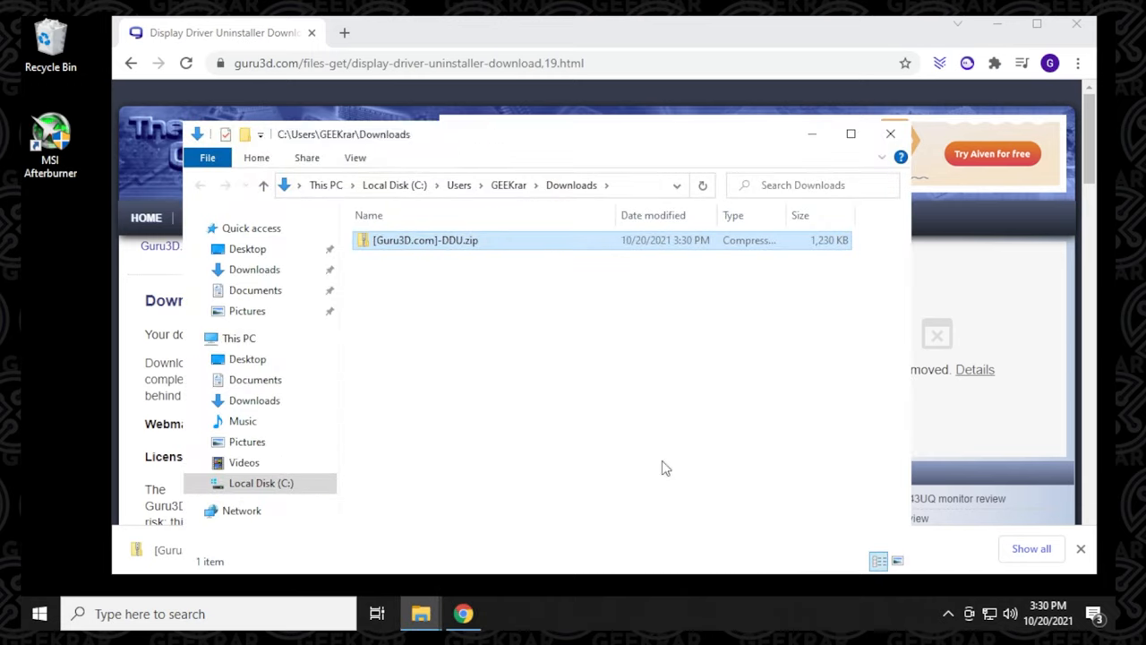
click(426, 240)
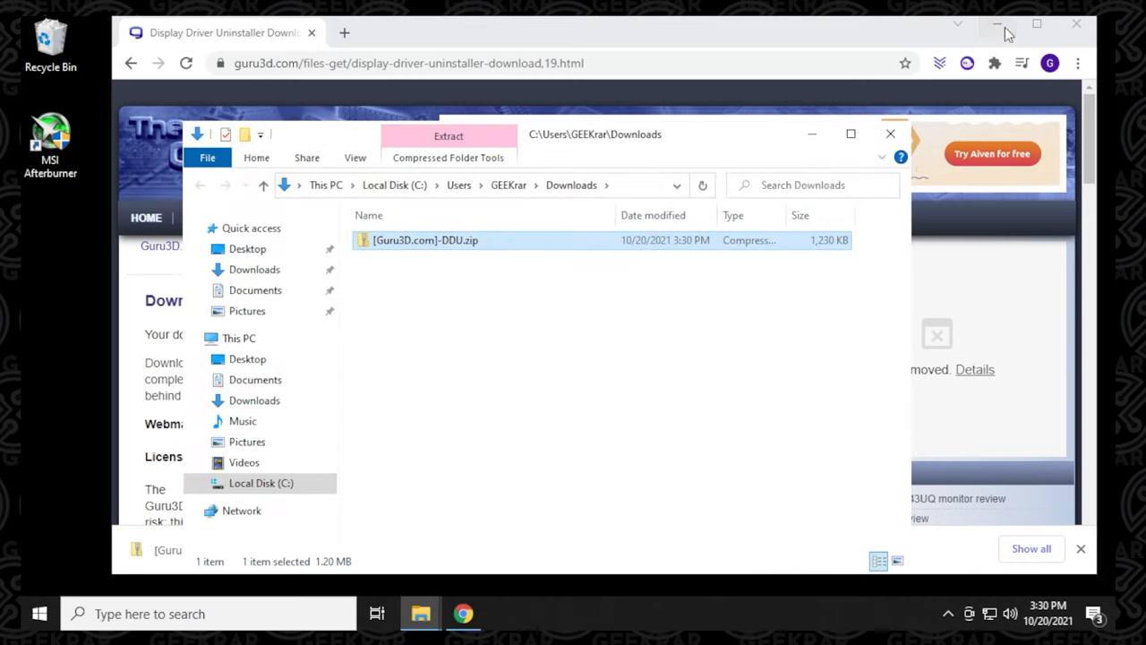
right_click(425, 240)
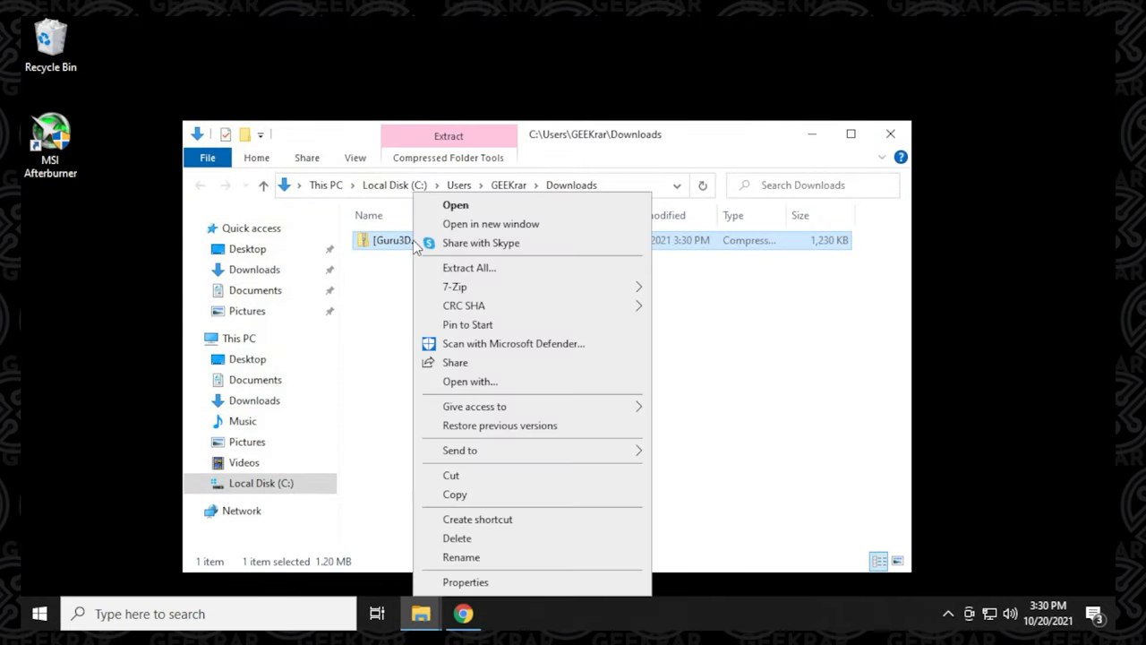
click(469, 267)
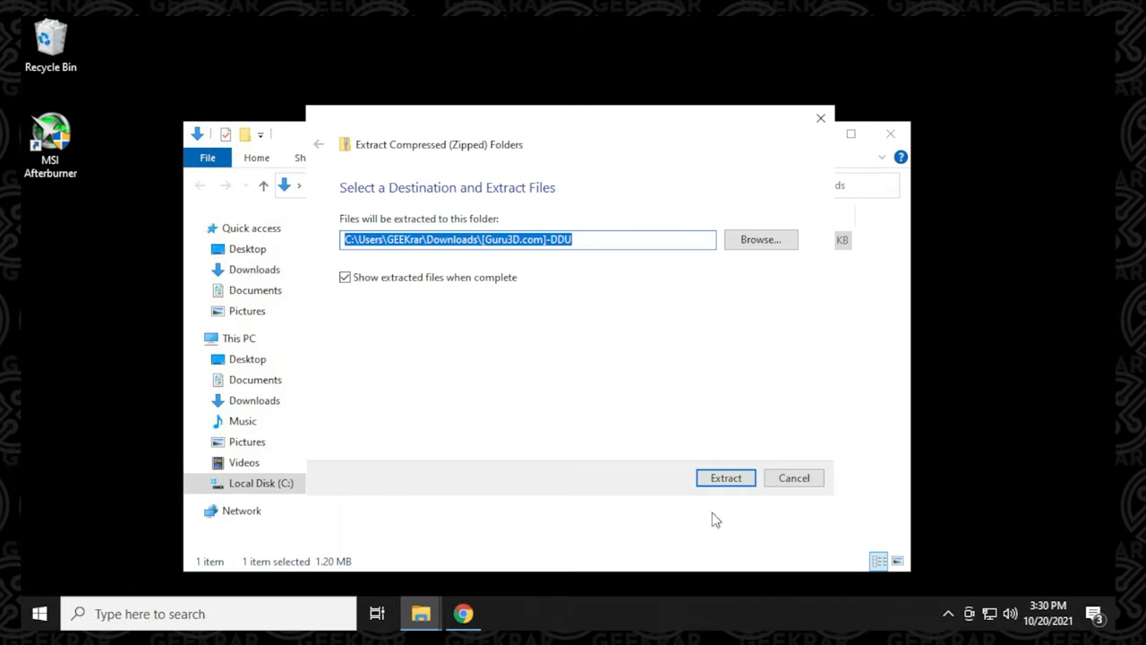
click(725, 476)
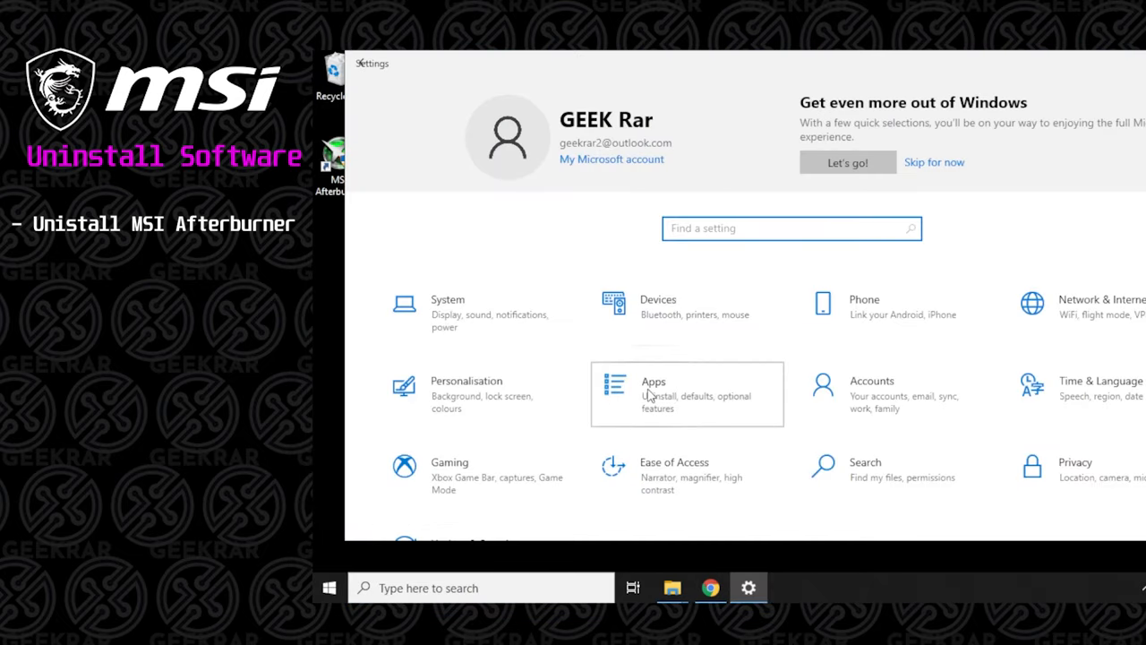
Uninstall MSI Afterburner from Apps & features, keeping its settings, then return to the DDU folder.
click(654, 395)
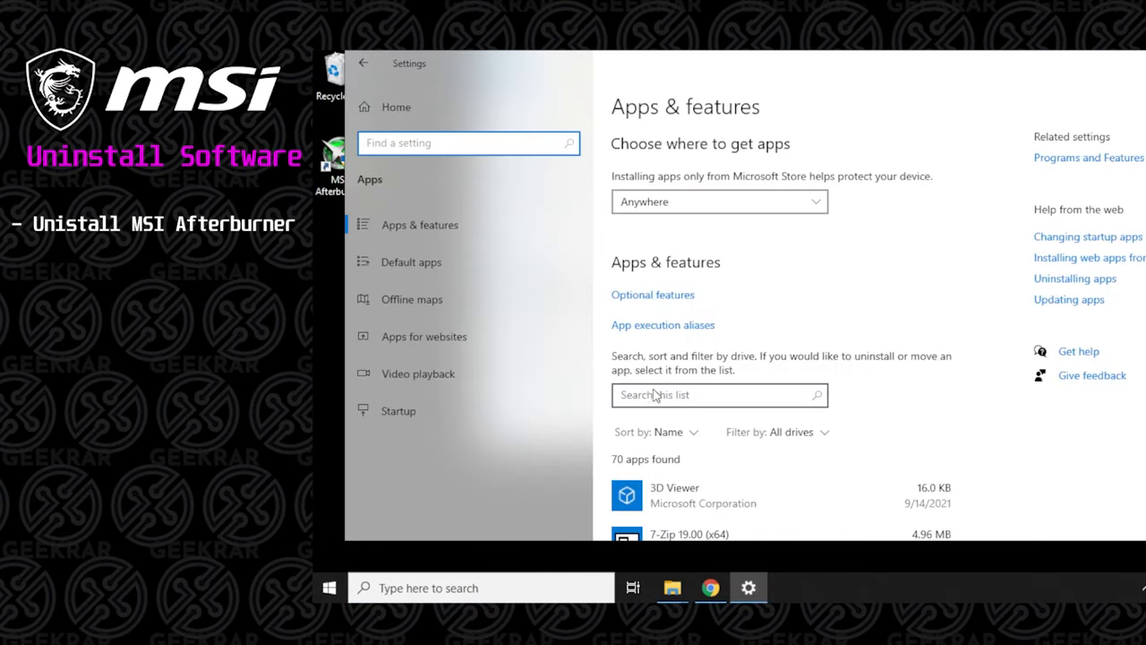
text(msi)
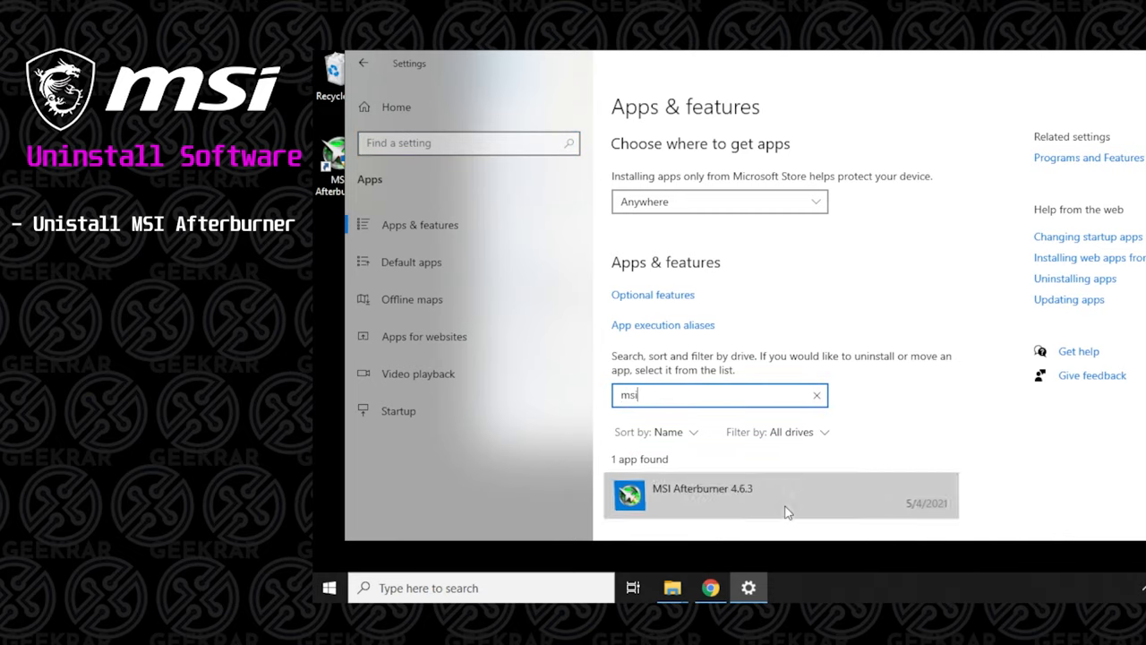
click(779, 494)
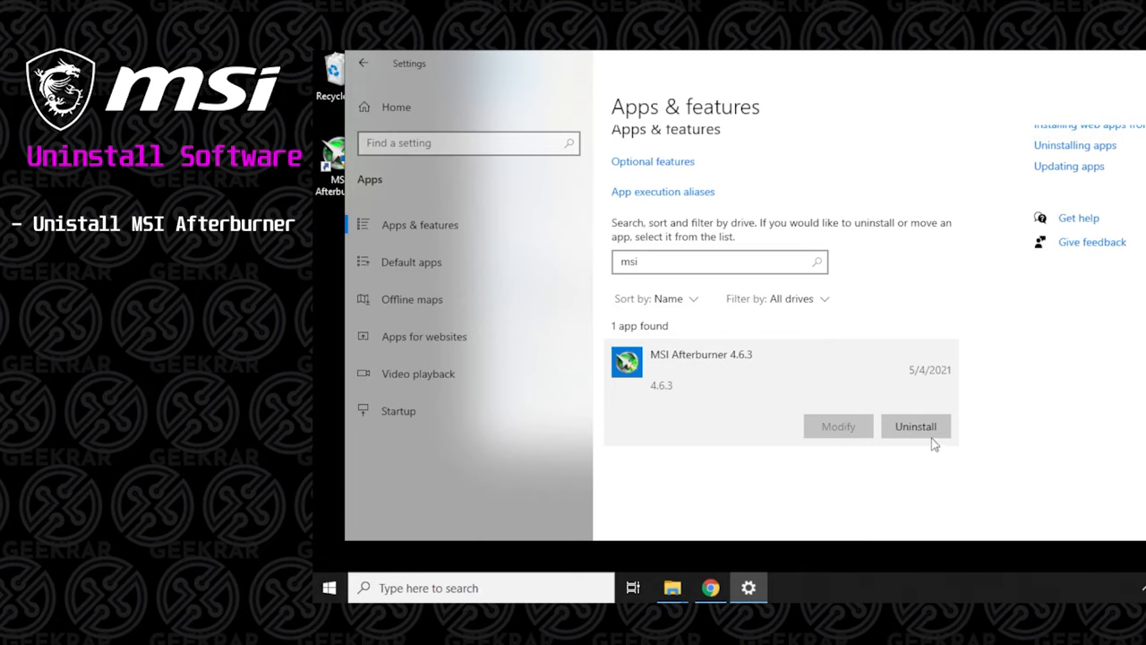
click(916, 427)
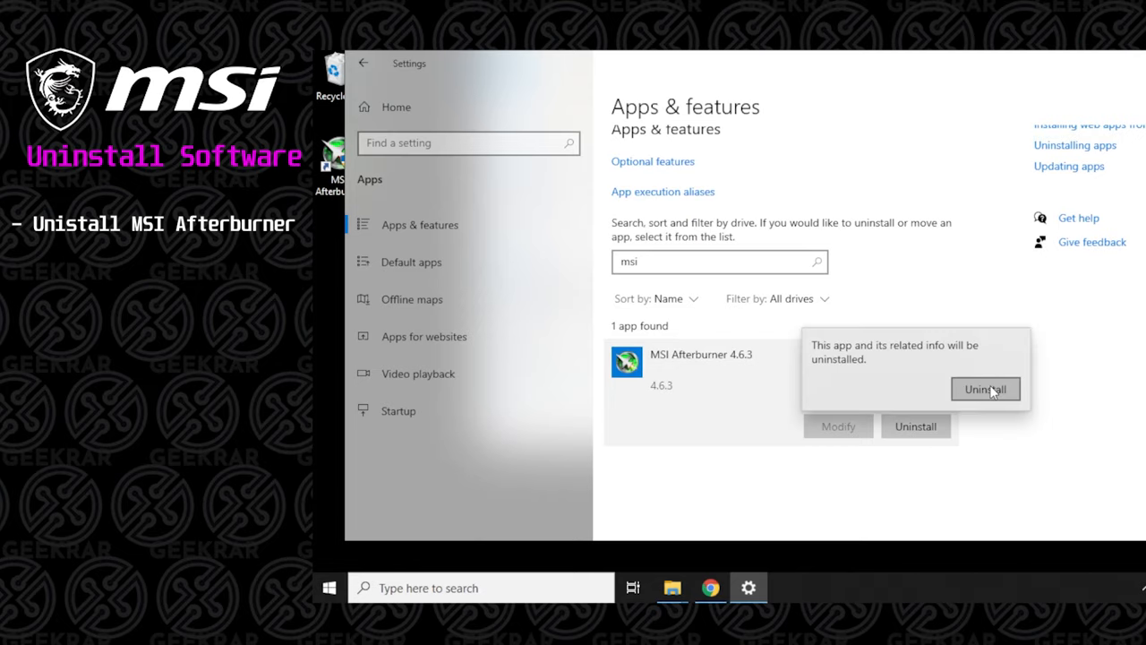
click(985, 389)
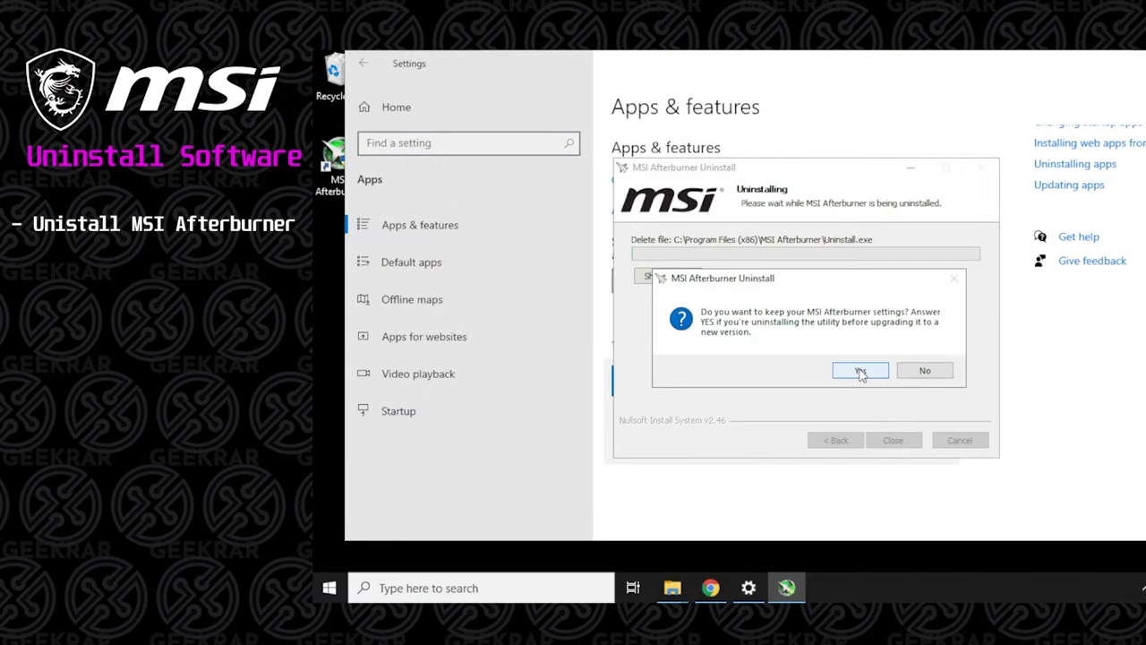
click(860, 369)
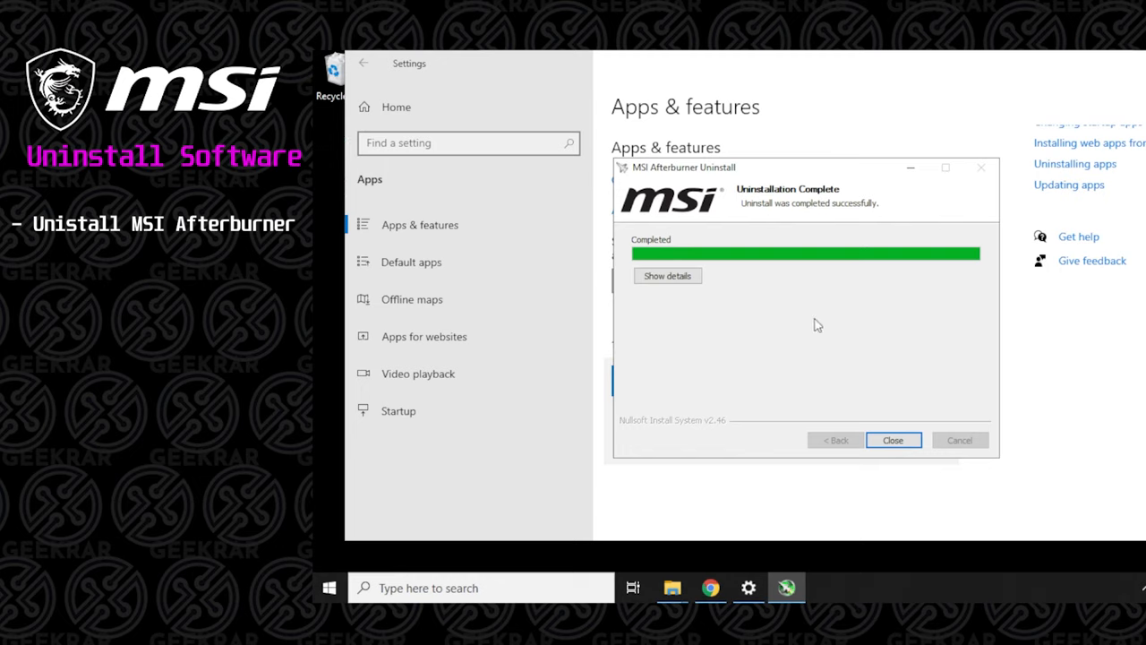
click(892, 441)
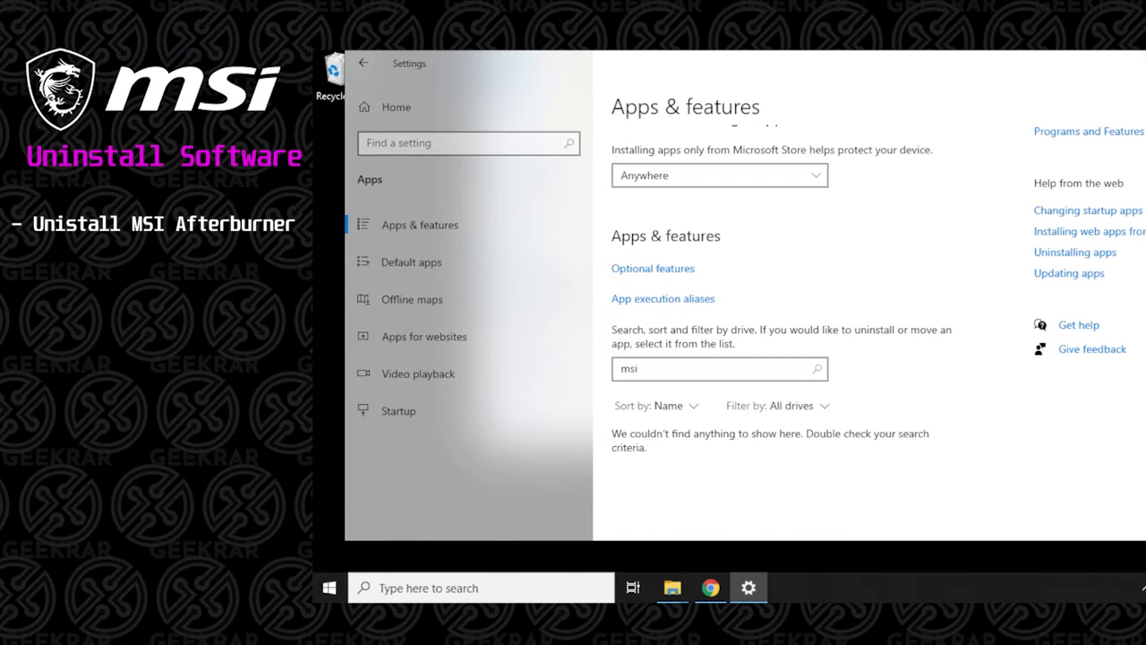
click(671, 587)
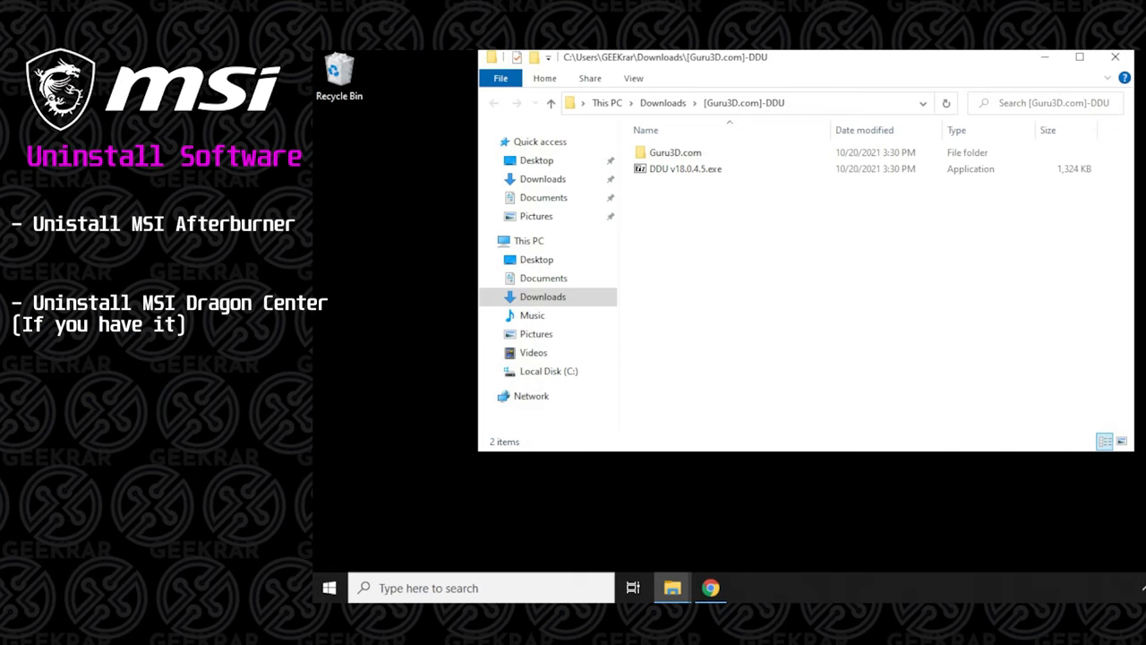
mouse_move(684, 168)
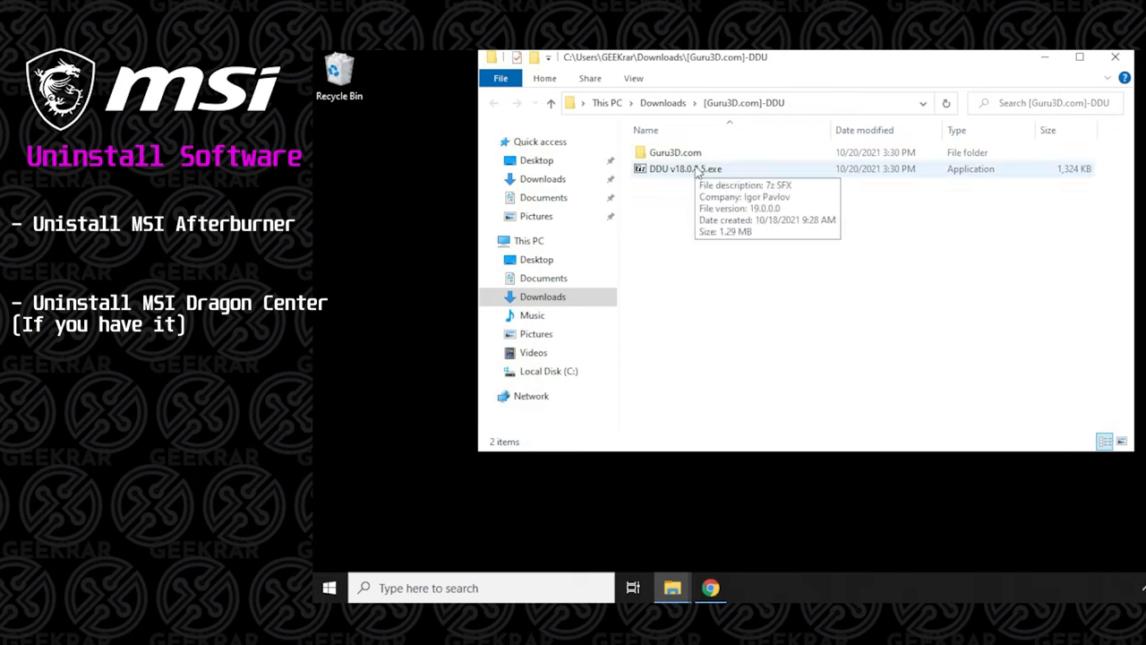
mouse_move(677, 178)
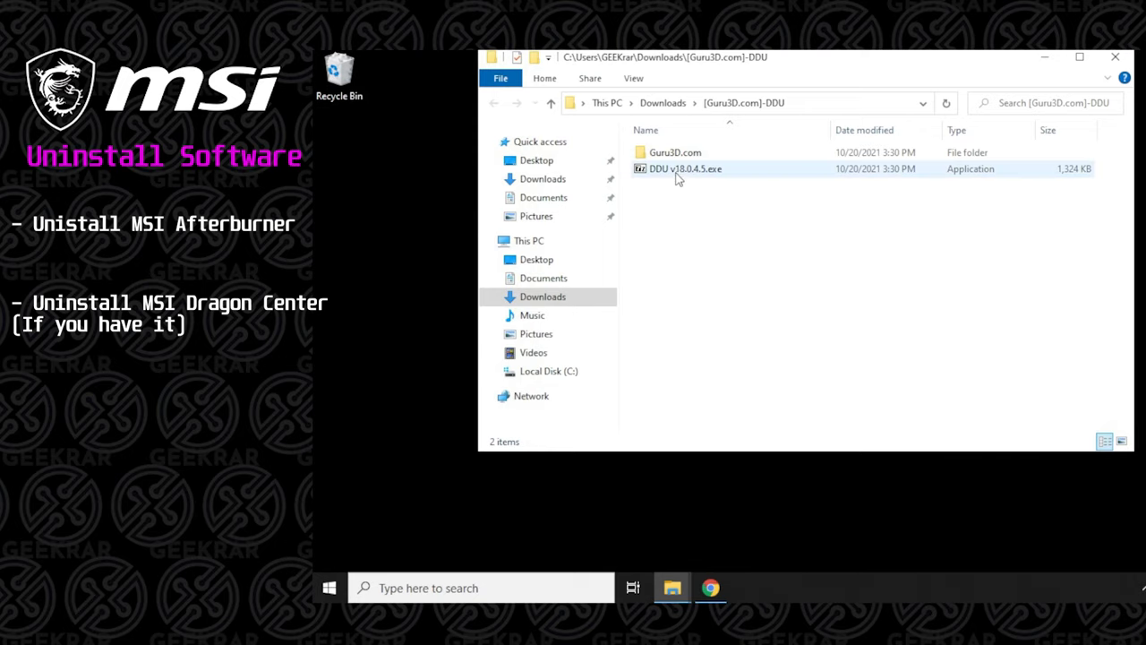
Extract the DDU v18.0.4.5 self-extracting archive and launch Display Driver Uninstaller from the new folder.
double_click(685, 168)
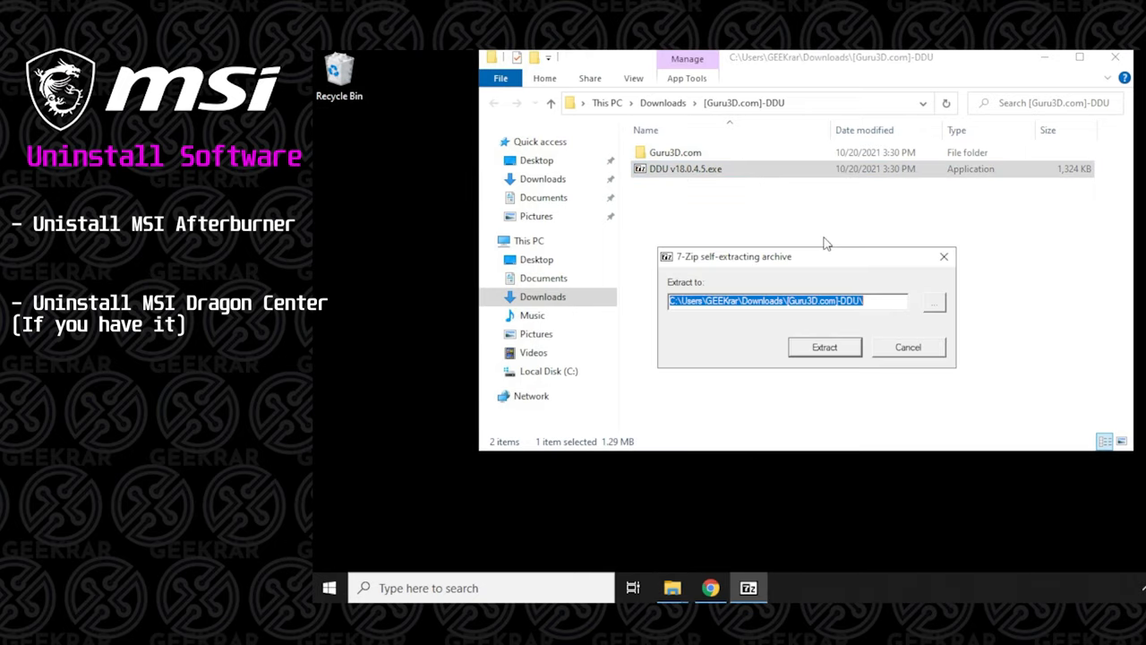
click(824, 347)
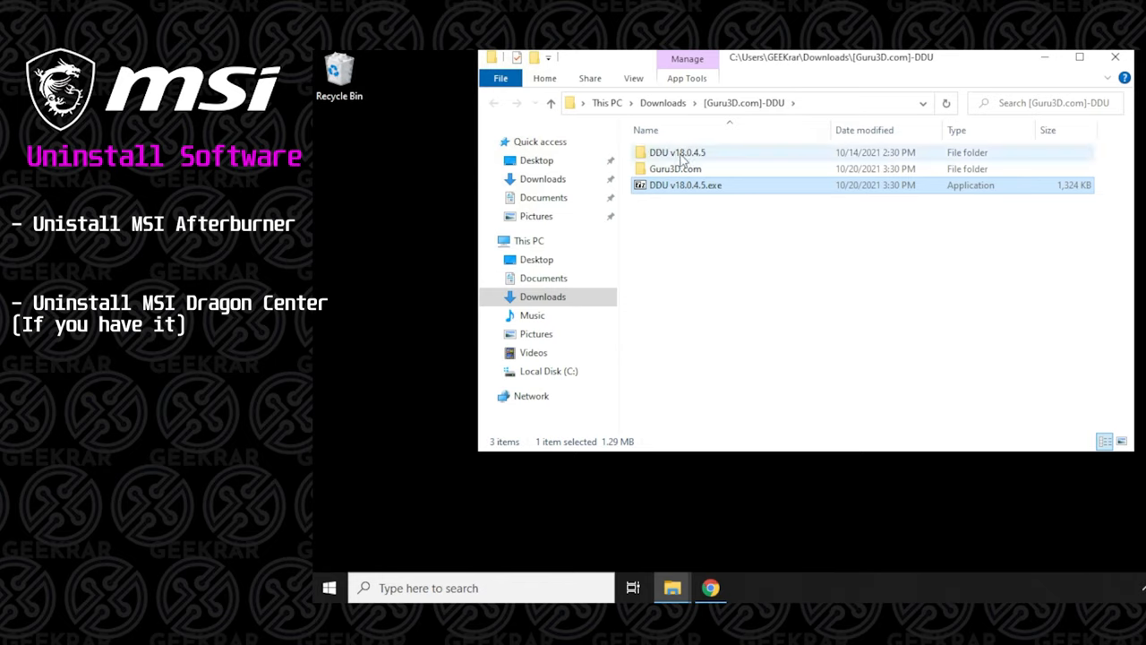
click(677, 151)
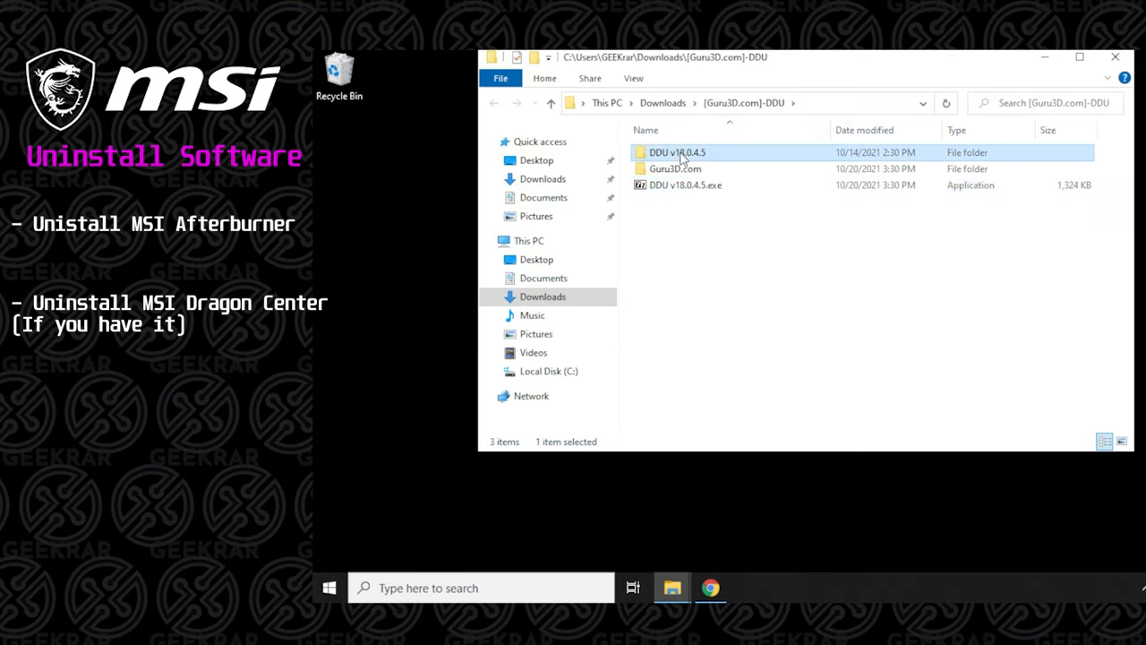
double_click(677, 152)
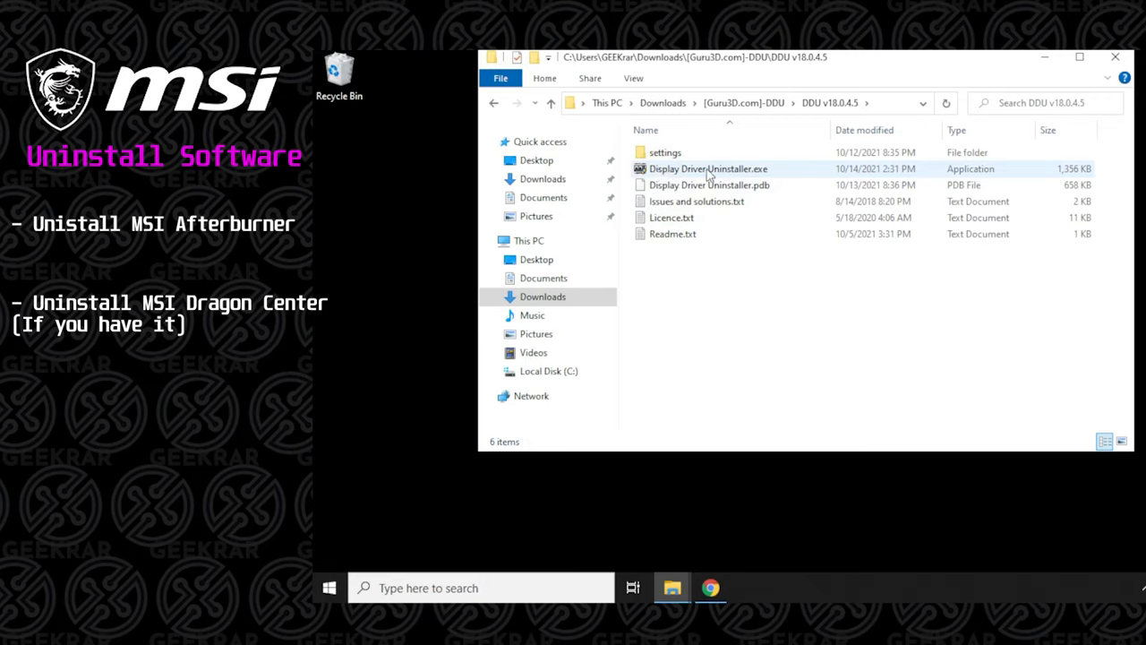
click(708, 168)
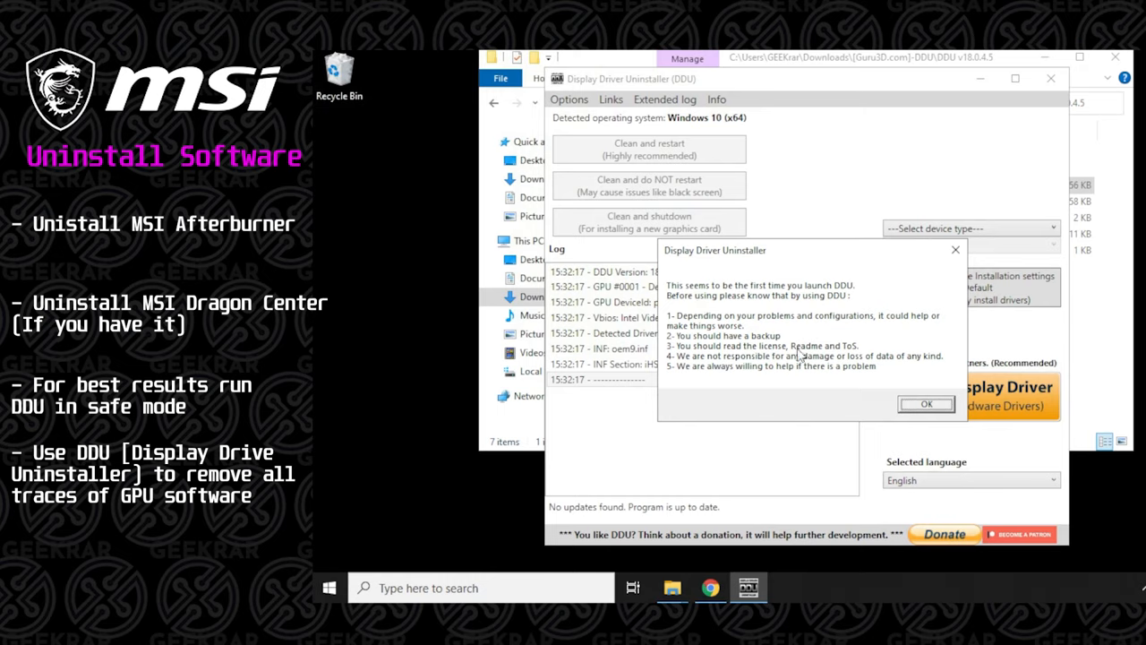
mouse_move(856, 376)
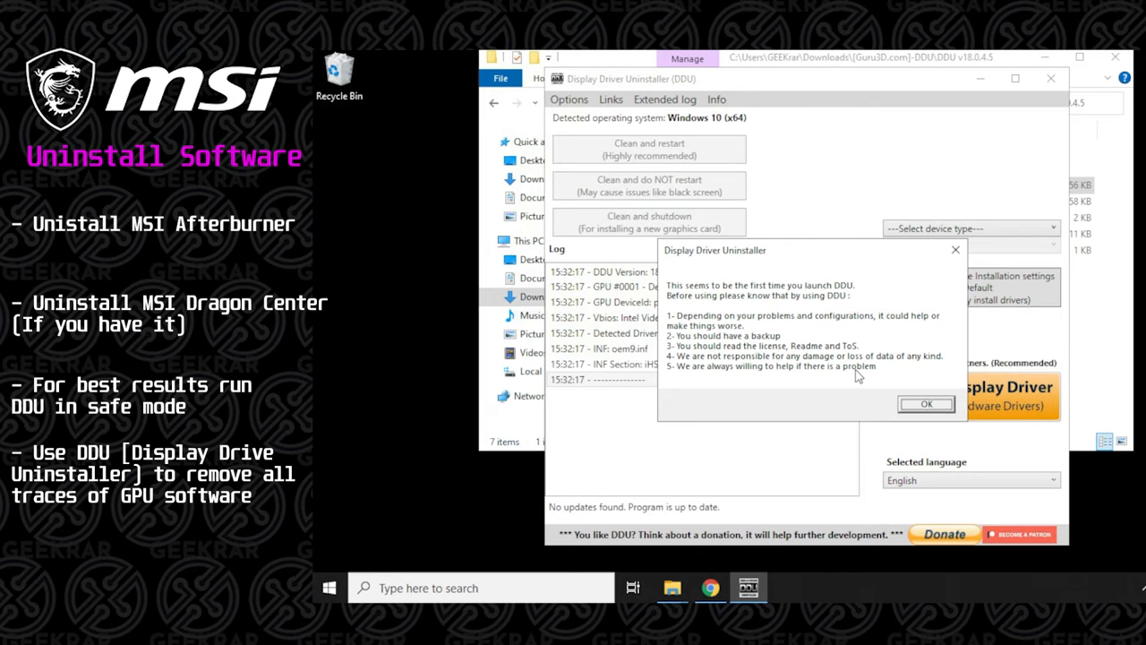
Acknowledge DDU's first-launch notice so its Options window appears.
click(926, 404)
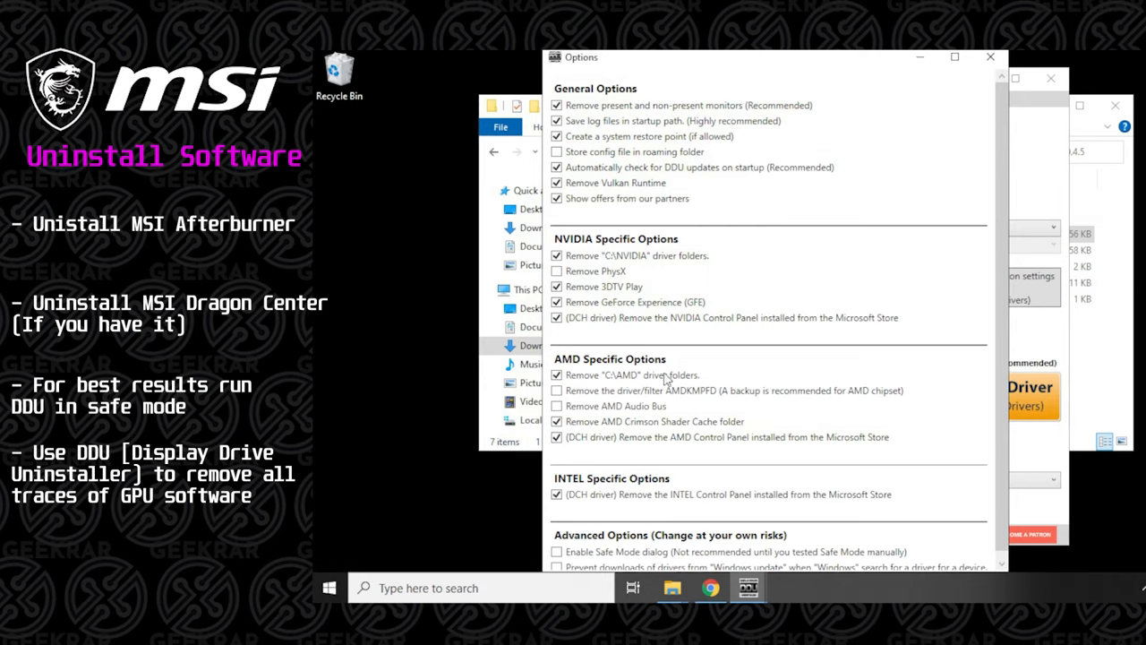
mouse_move(948, 158)
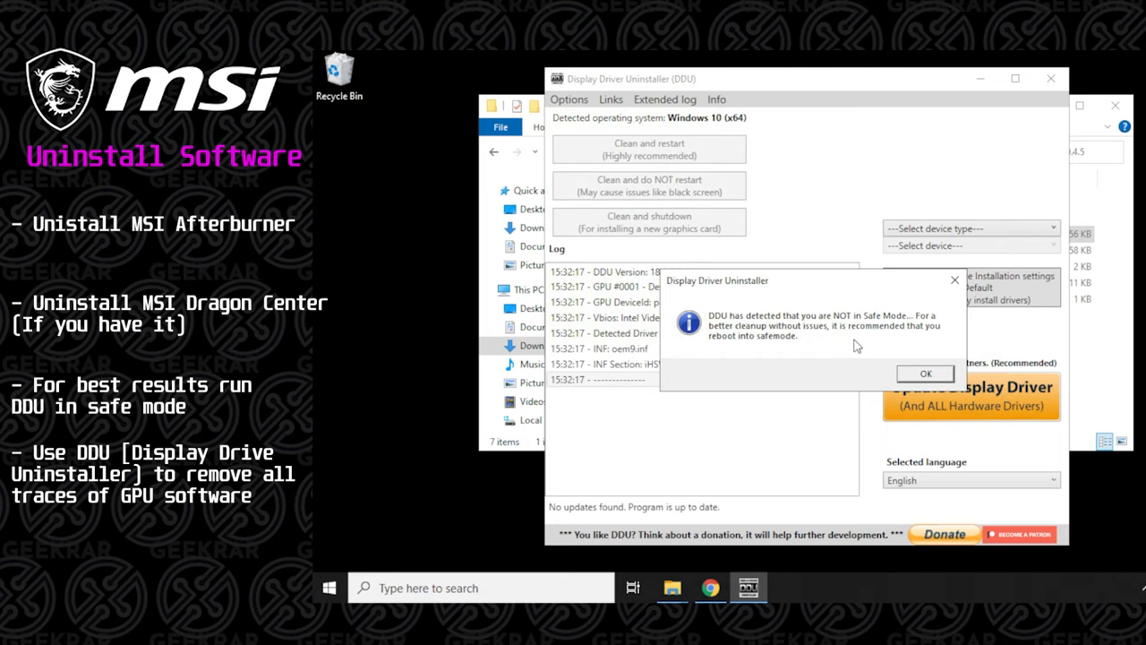
Dismiss the Safe Mode warning and set the device type to GPU with vendor INTEL.
click(925, 375)
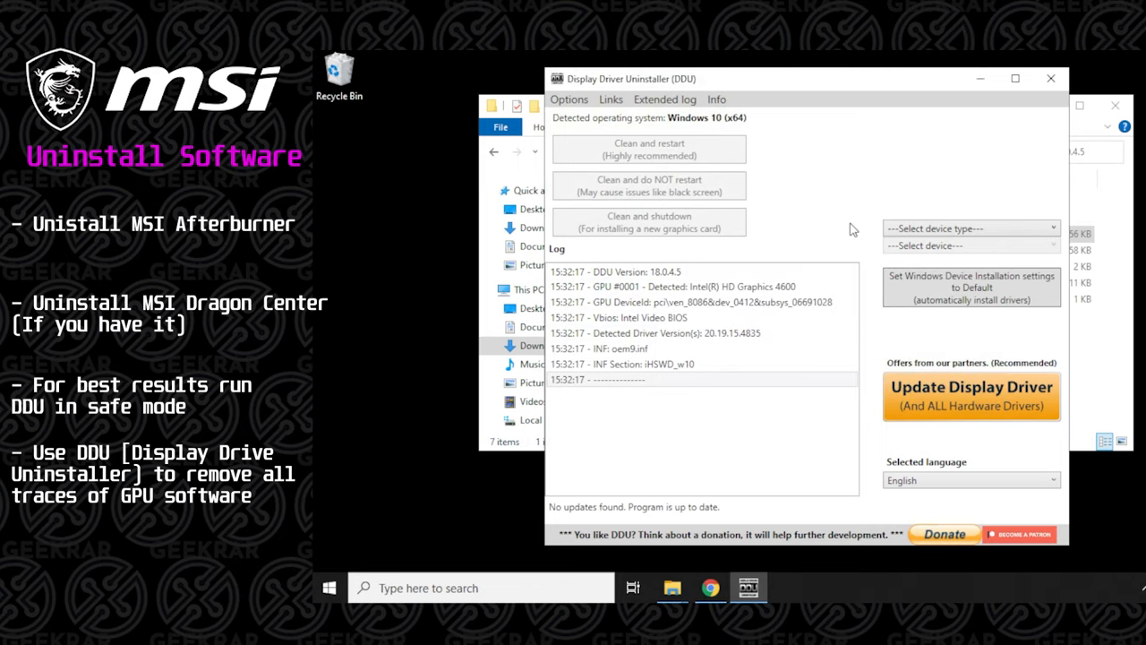
click(971, 229)
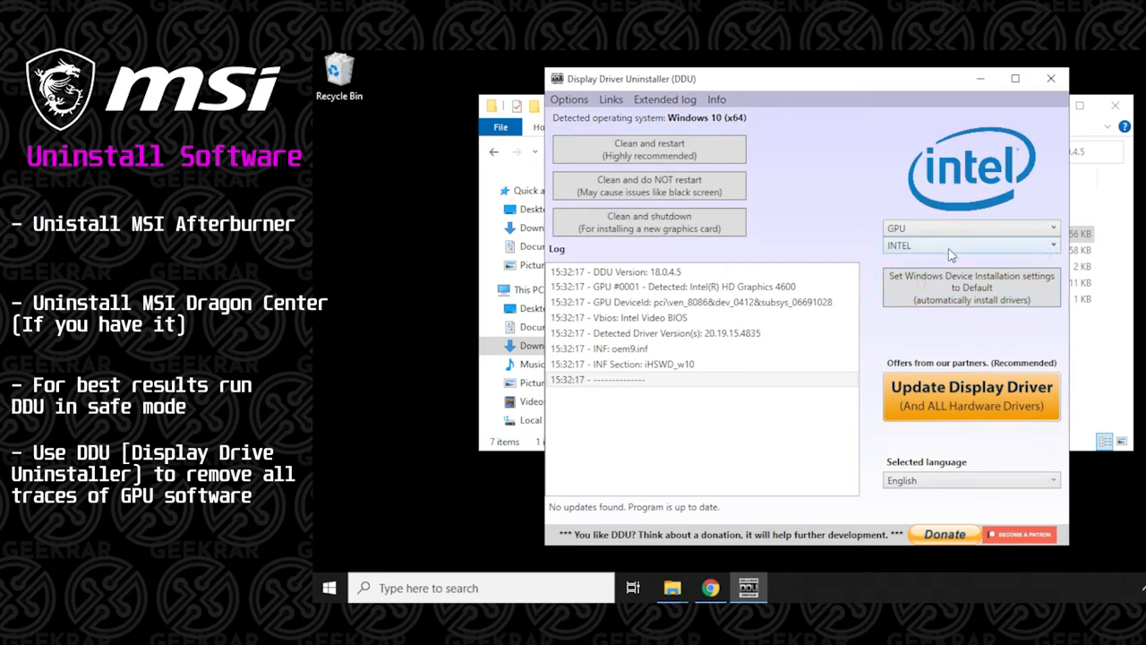
click(971, 243)
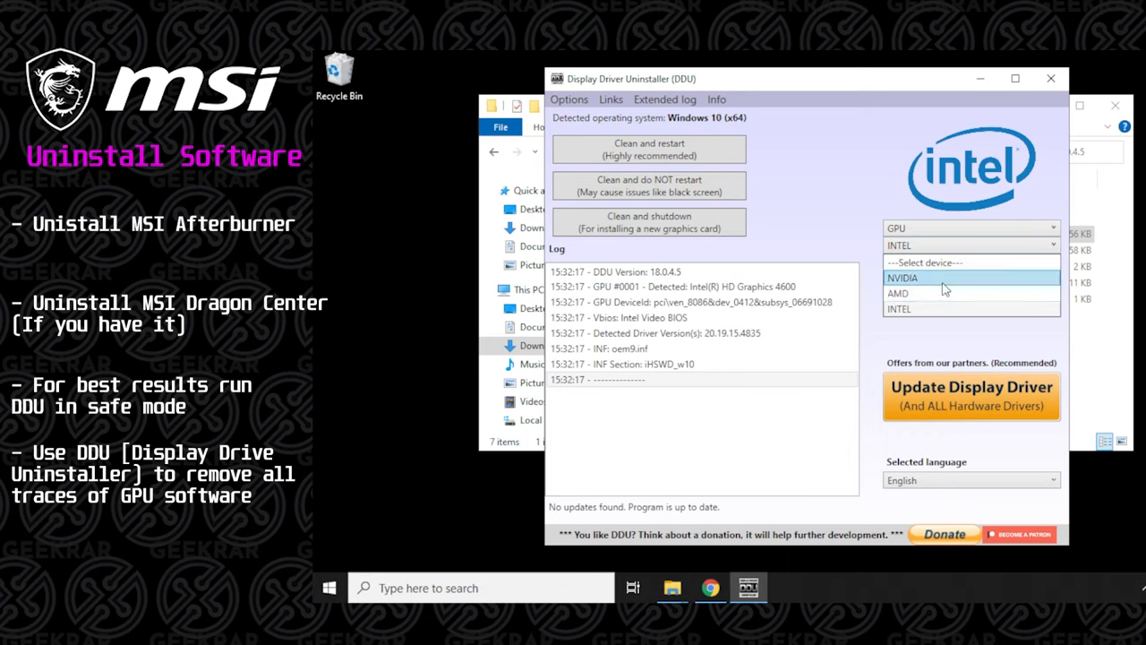
click(903, 276)
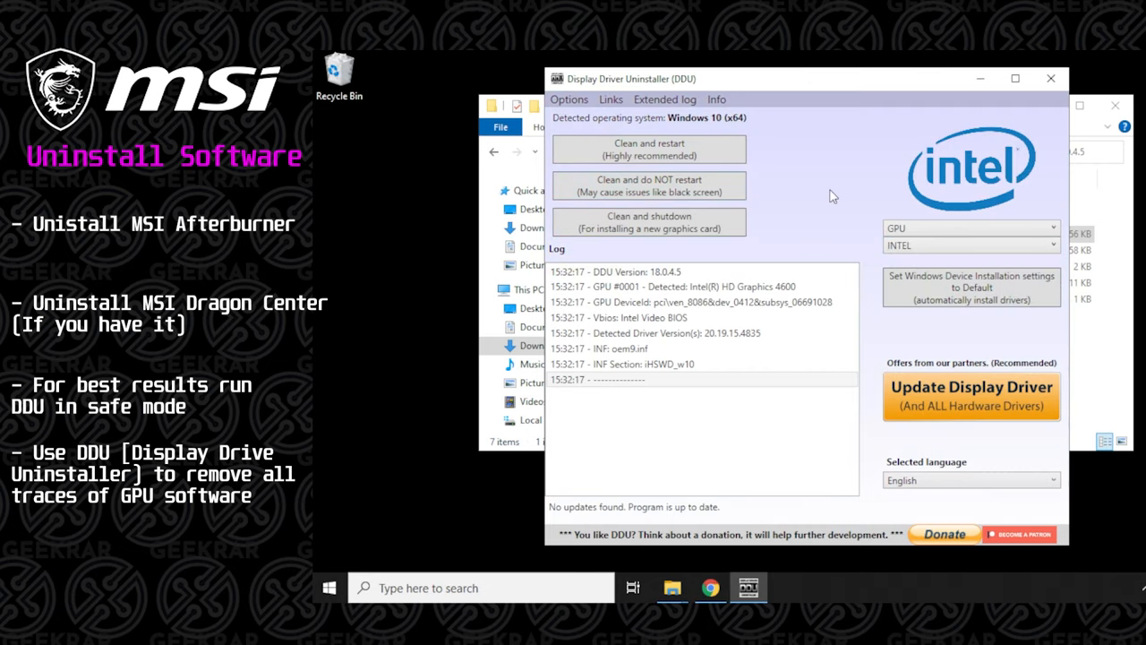
mouse_move(648, 150)
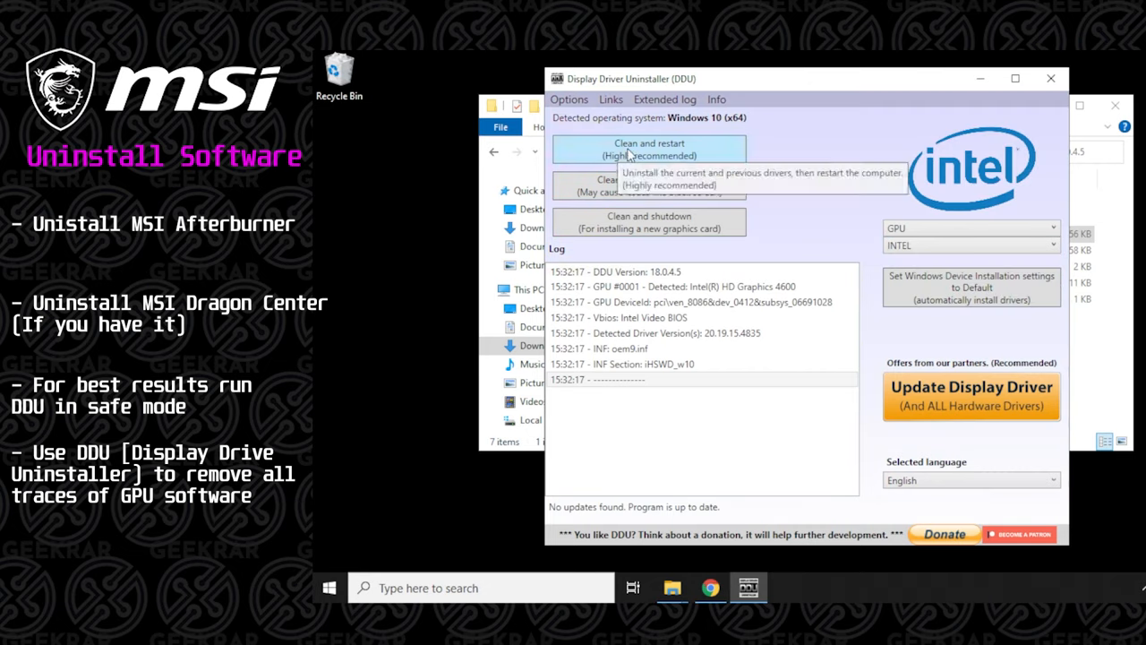
mouse_move(727, 162)
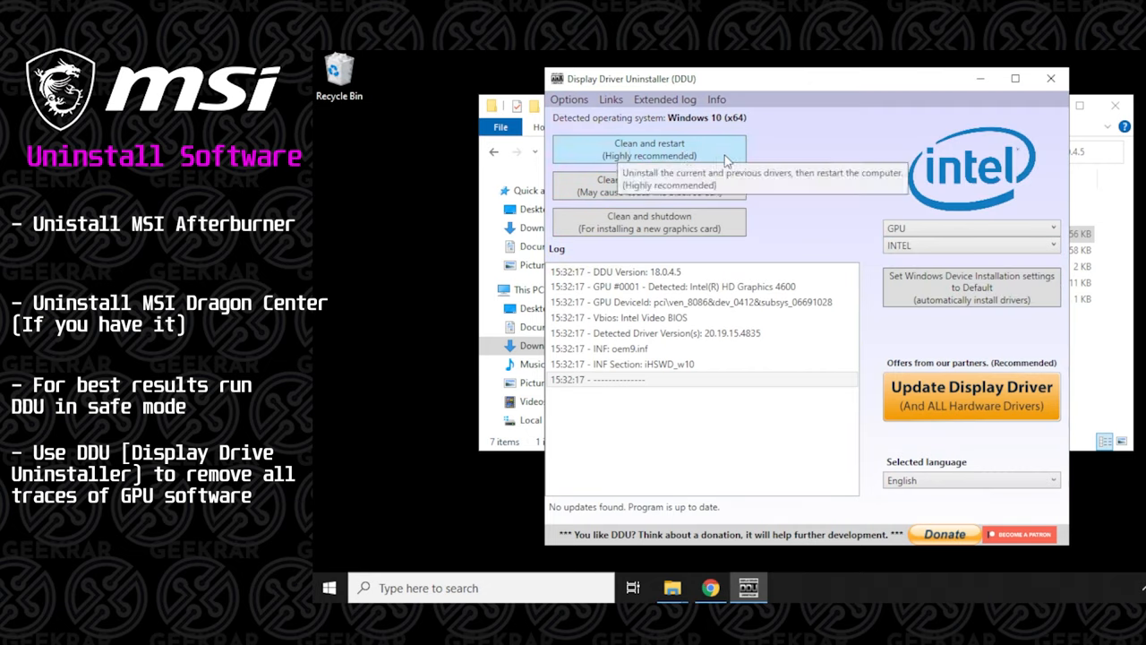
Run 'Clean and restart' to remove the Intel drivers and reboot Windows.
click(649, 149)
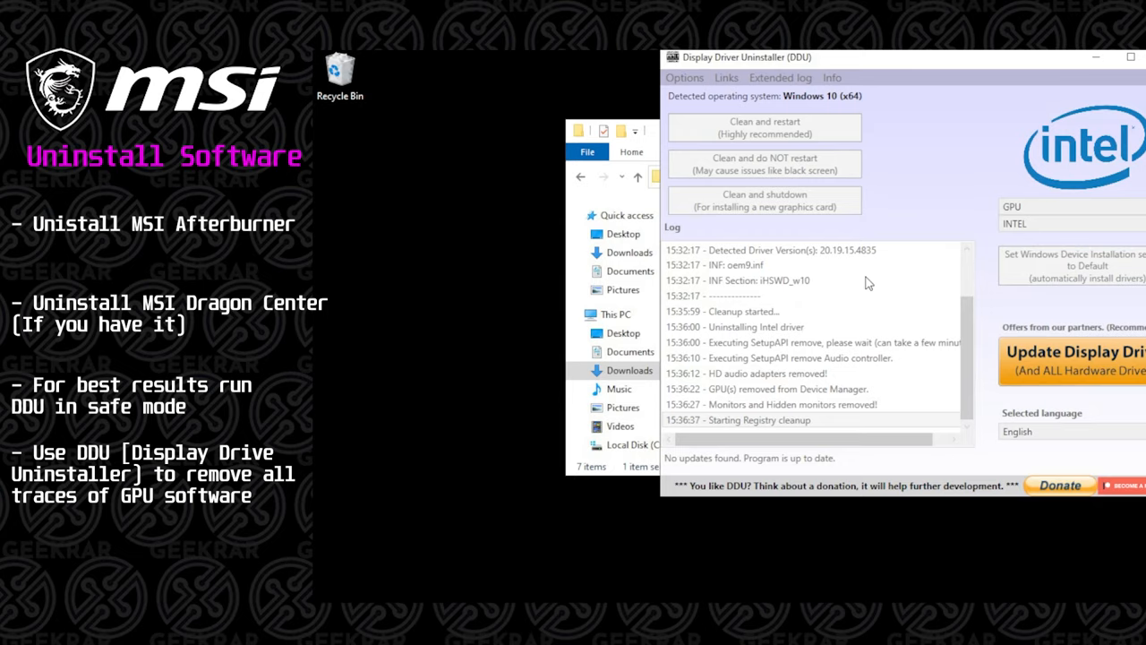
click(763, 128)
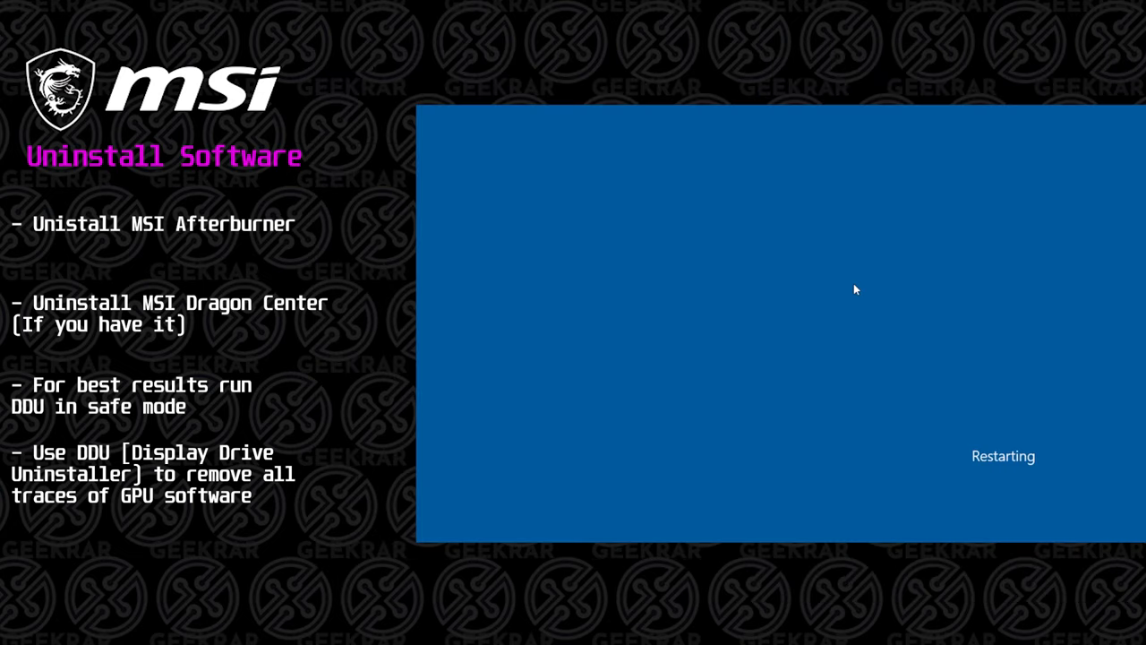